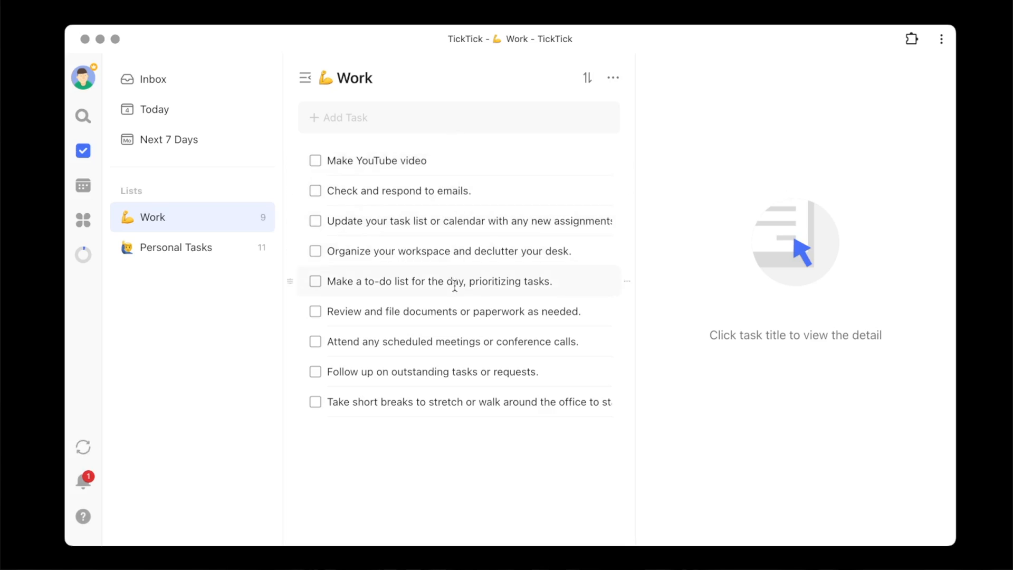
{"action": "mouse_move", "coordinate": [462, 422]}
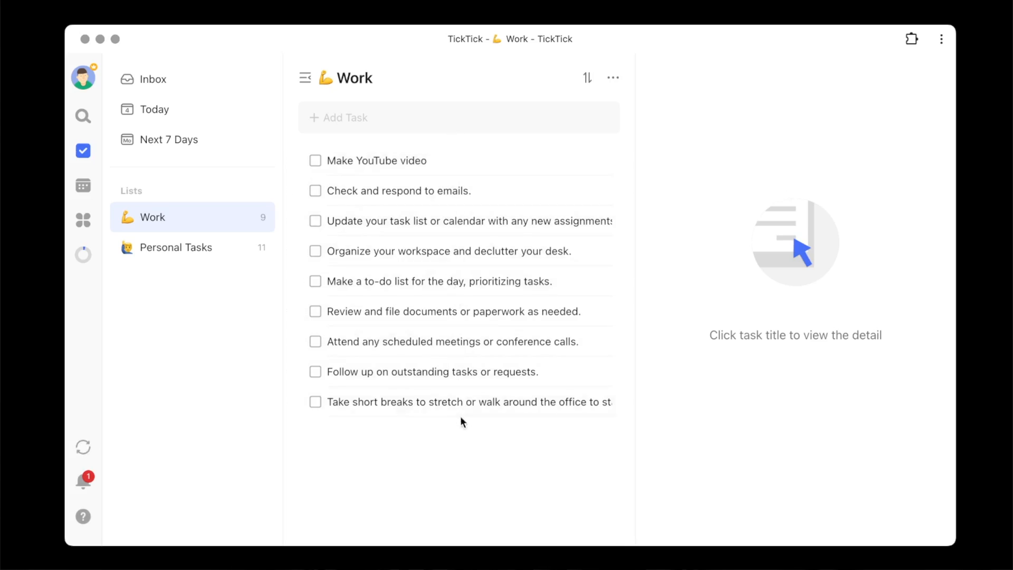
{"action": "mouse_move", "coordinate": [418, 287]}
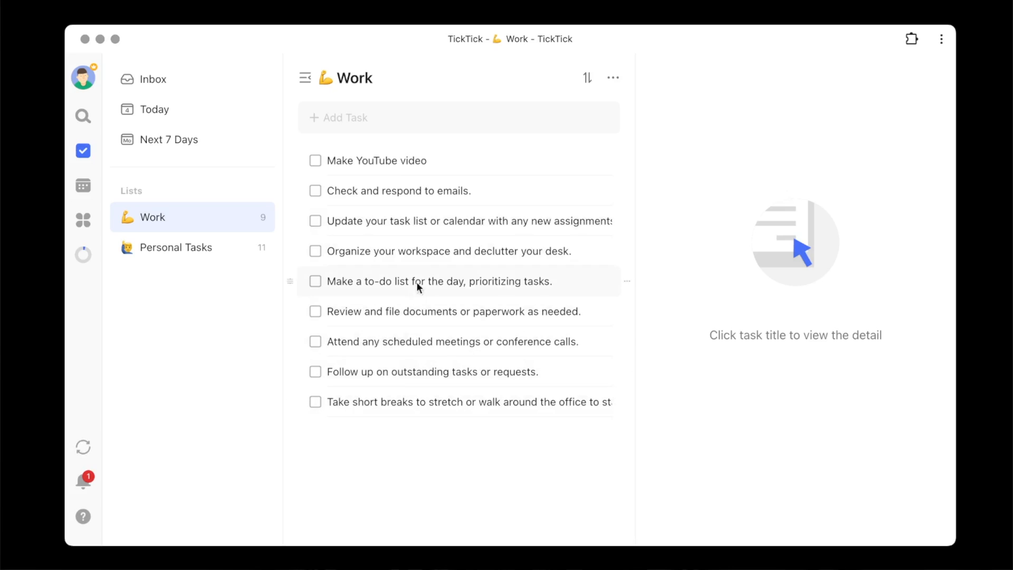
- Give the calendar-update task High priority from its detail pane
{"action": "left_click", "coordinate": [453, 221]}
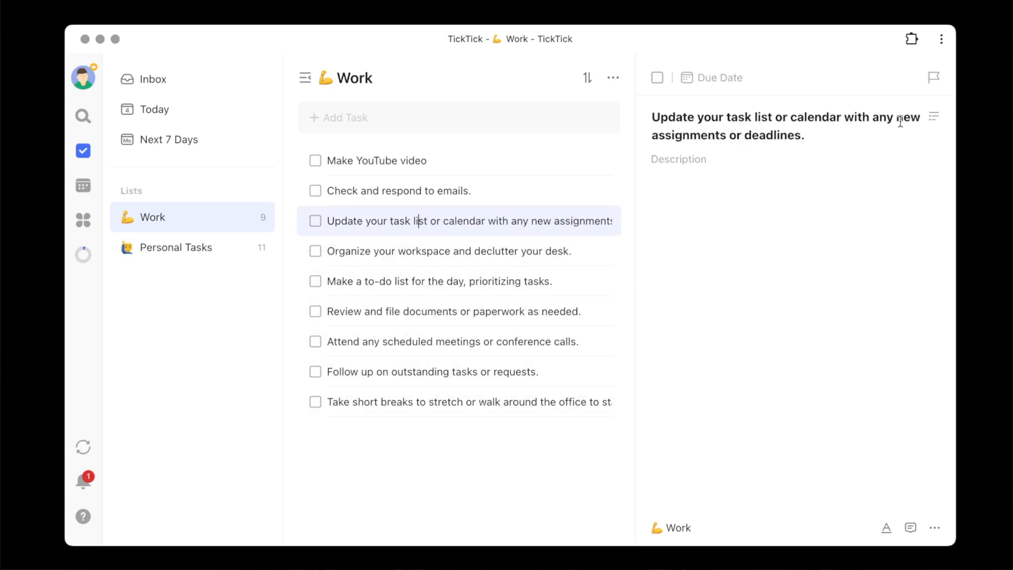
{"action": "mouse_move", "coordinate": [934, 77]}
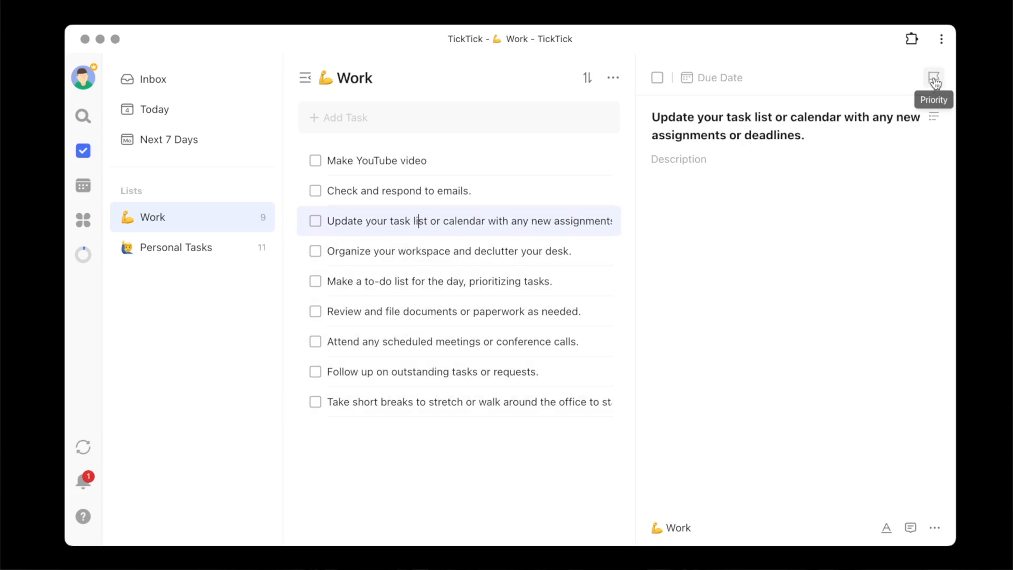
{"action": "left_click", "coordinate": [933, 77]}
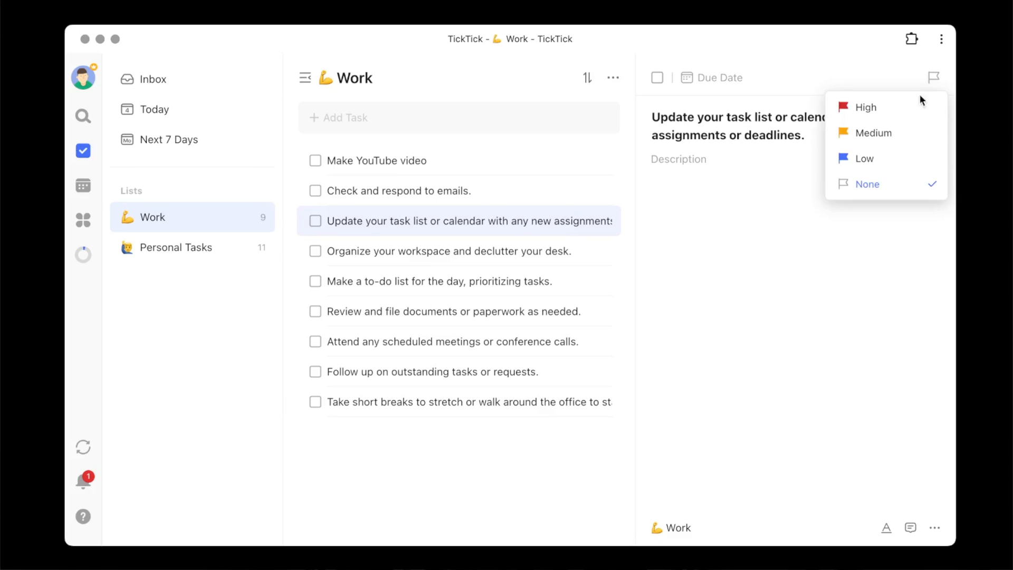
{"action": "left_click", "coordinate": [864, 107]}
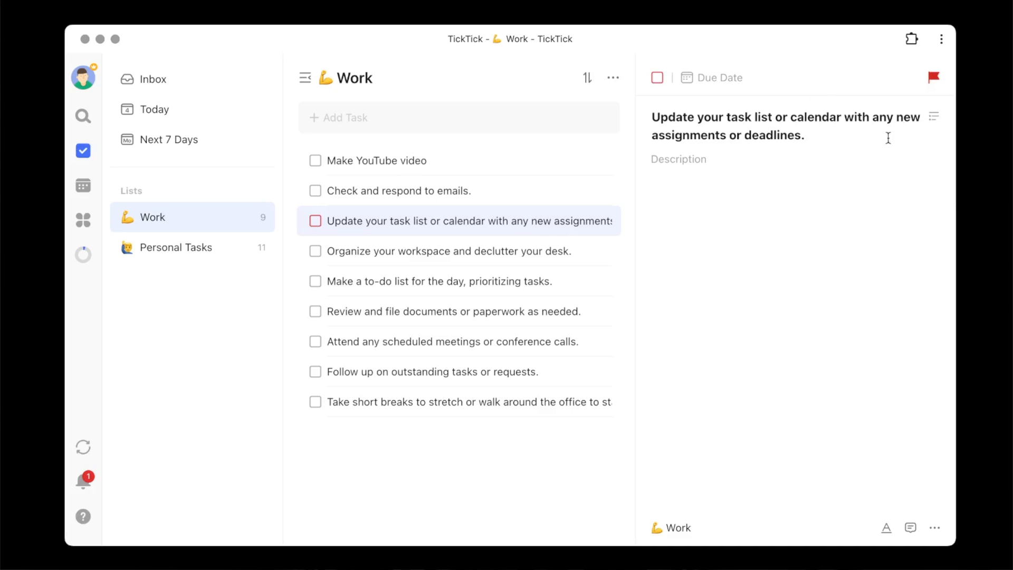
{"action": "mouse_move", "coordinate": [601, 93]}
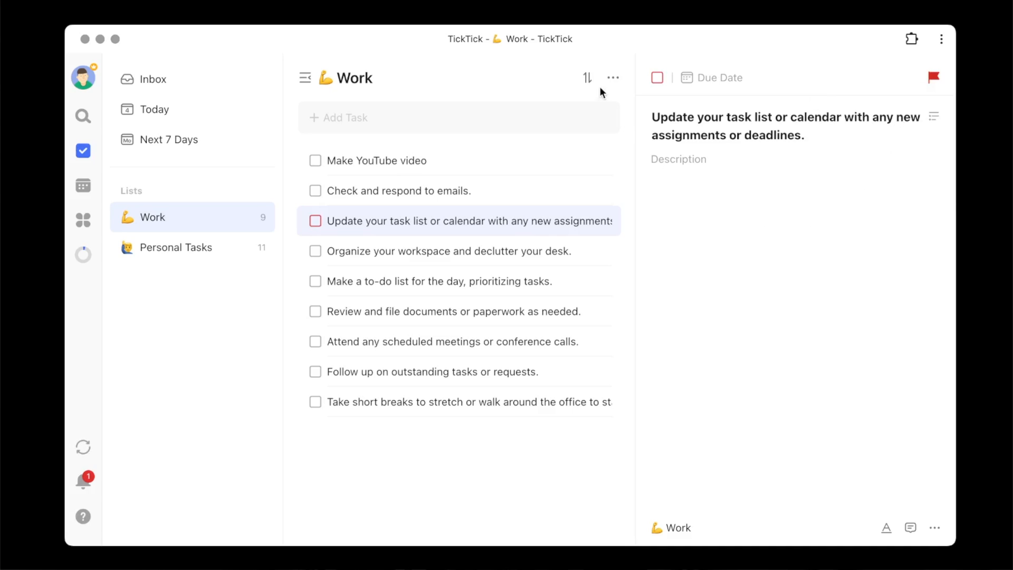
{"action": "mouse_move", "coordinate": [586, 77]}
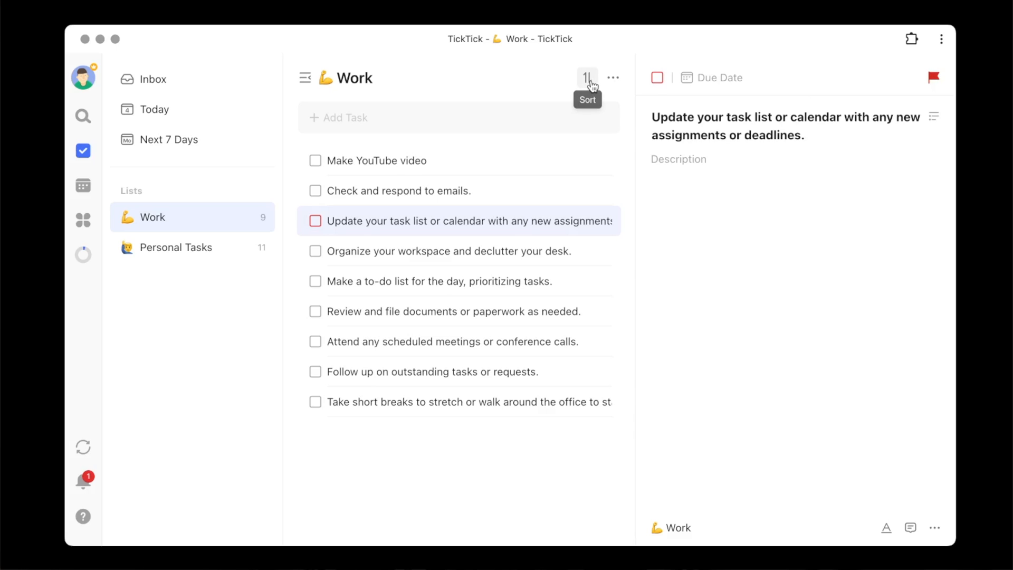
- Group the Work list by Priority so the high-priority task sits on top
{"action": "left_click", "coordinate": [587, 77]}
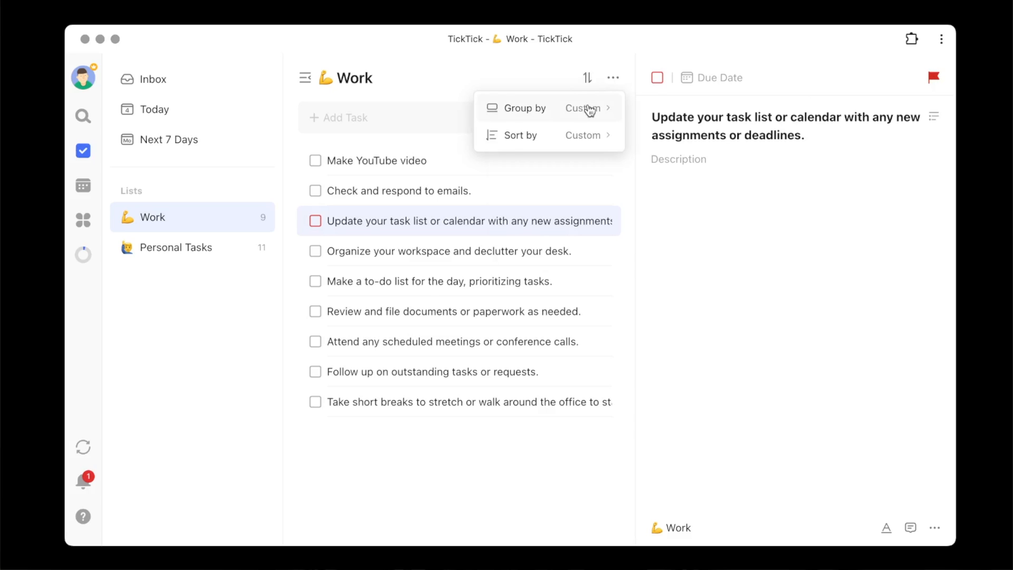
{"action": "left_click", "coordinate": [584, 108]}
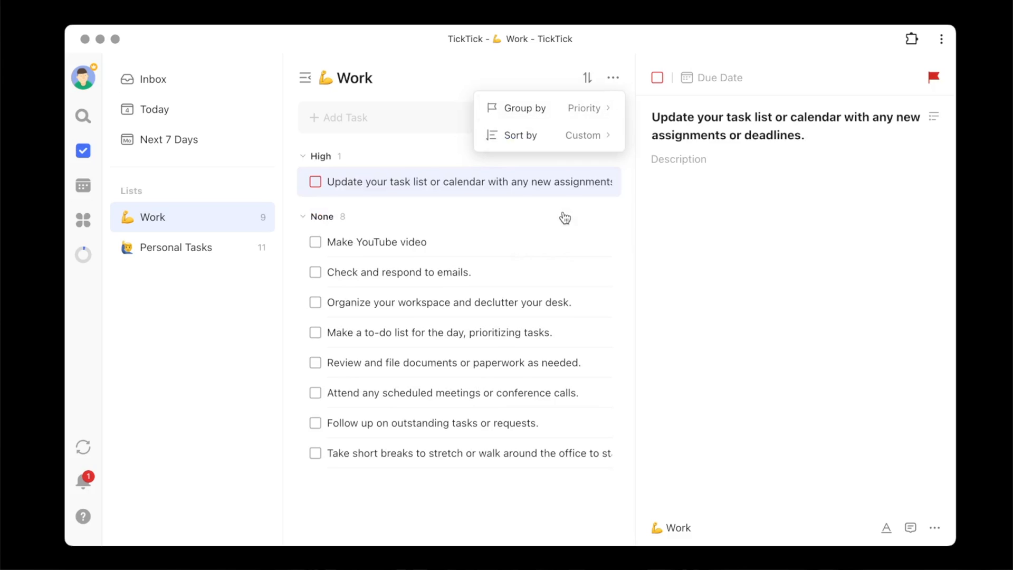
{"action": "mouse_move", "coordinate": [503, 149]}
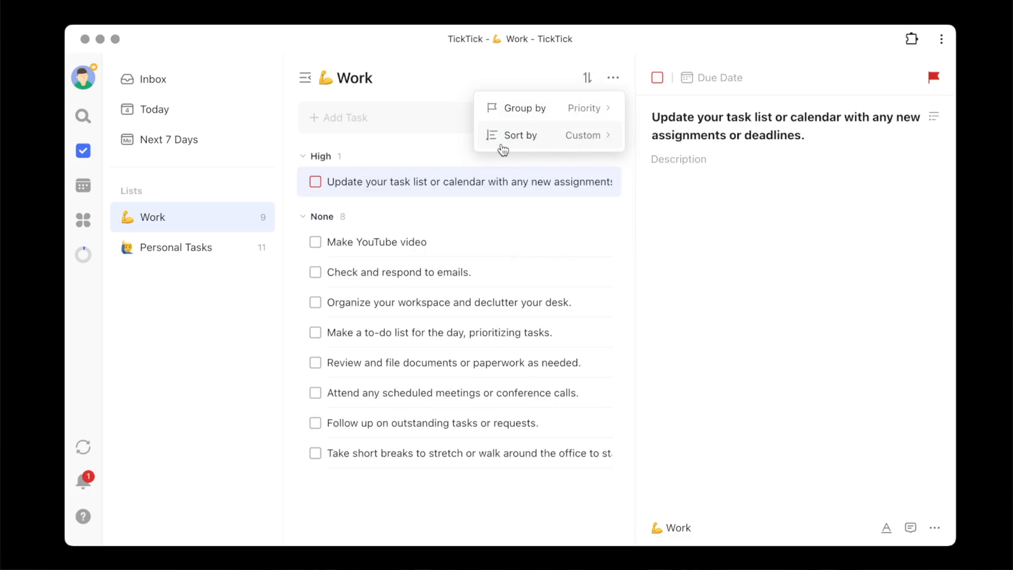
{"action": "left_click", "coordinate": [678, 209]}
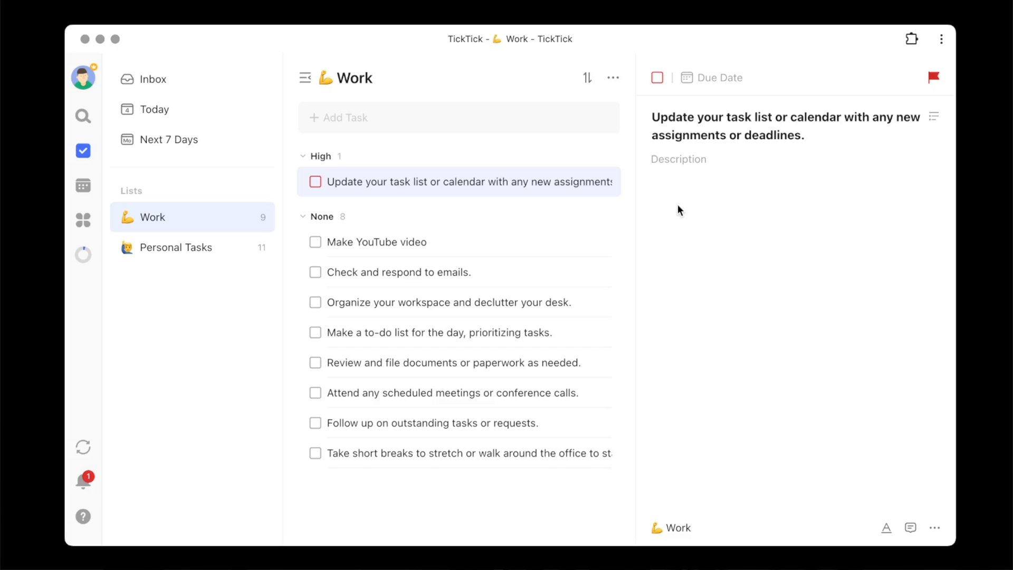
- Start an empty description on the high-priority calendar-update task
{"action": "left_click", "coordinate": [679, 160]}
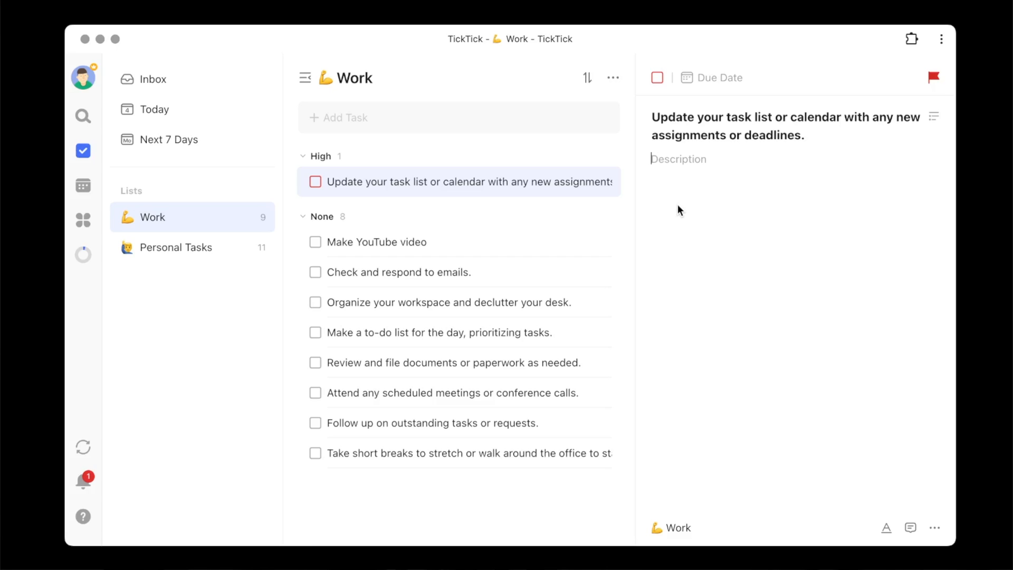
{"action": "mouse_move", "coordinate": [519, 158]}
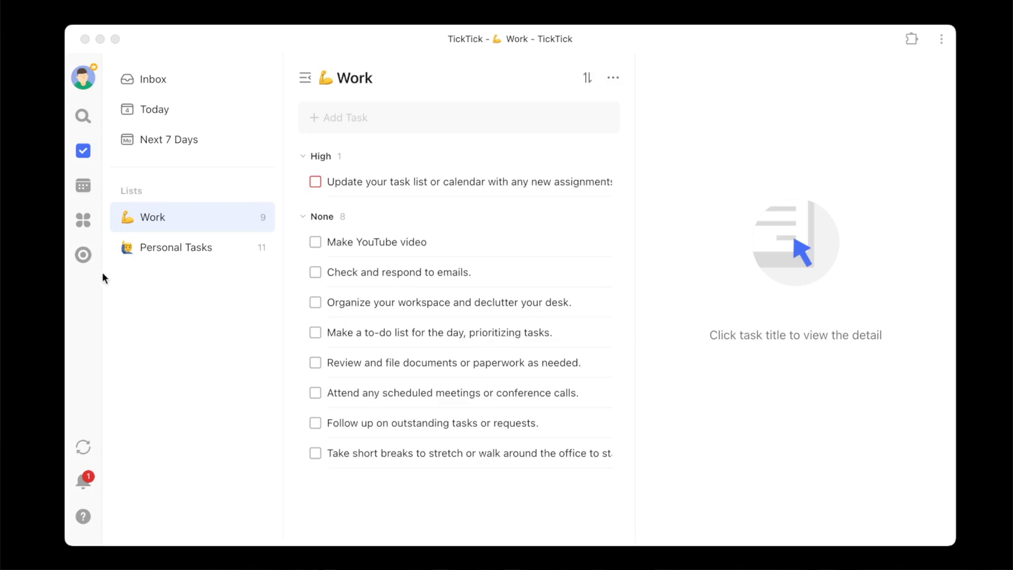
{"action": "mouse_move", "coordinate": [82, 254]}
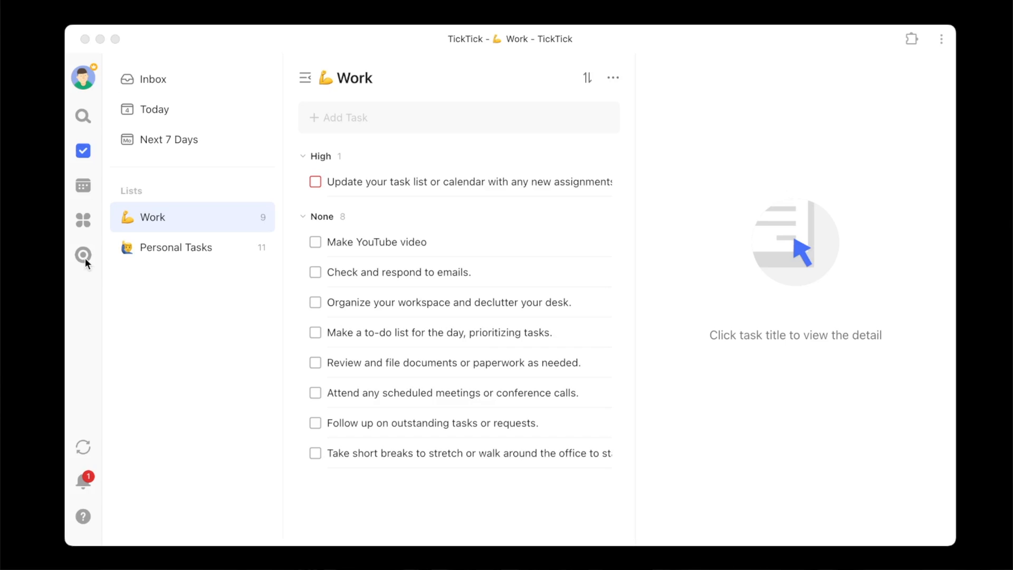
{"action": "mouse_move", "coordinate": [105, 104]}
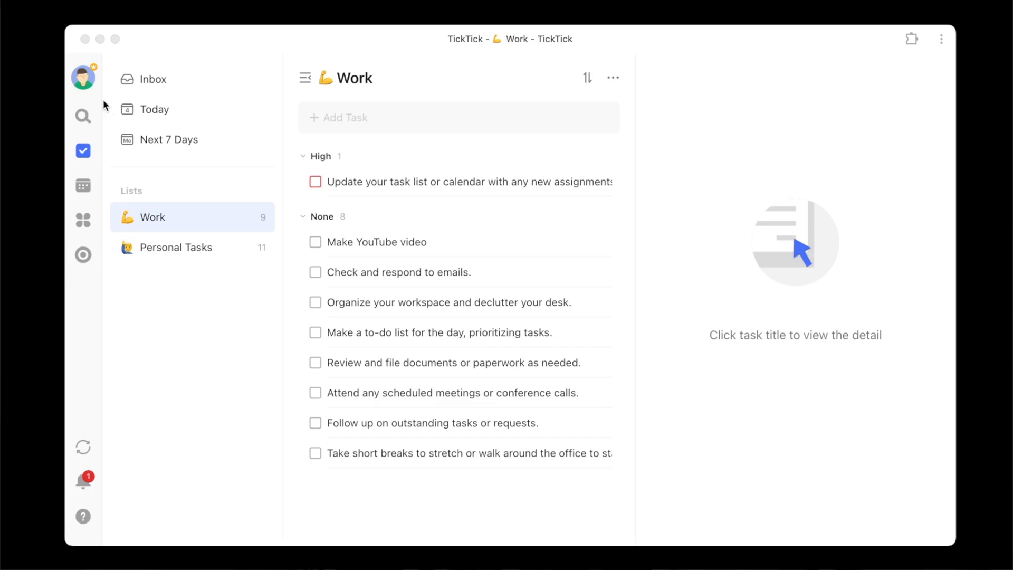
{"action": "left_click", "coordinate": [82, 78]}
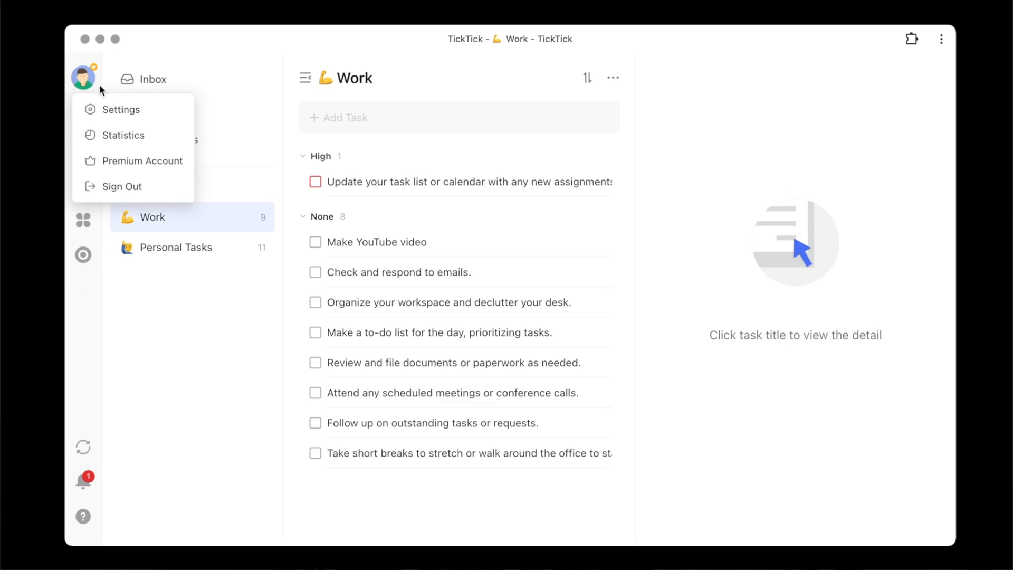
{"action": "left_click", "coordinate": [120, 109]}
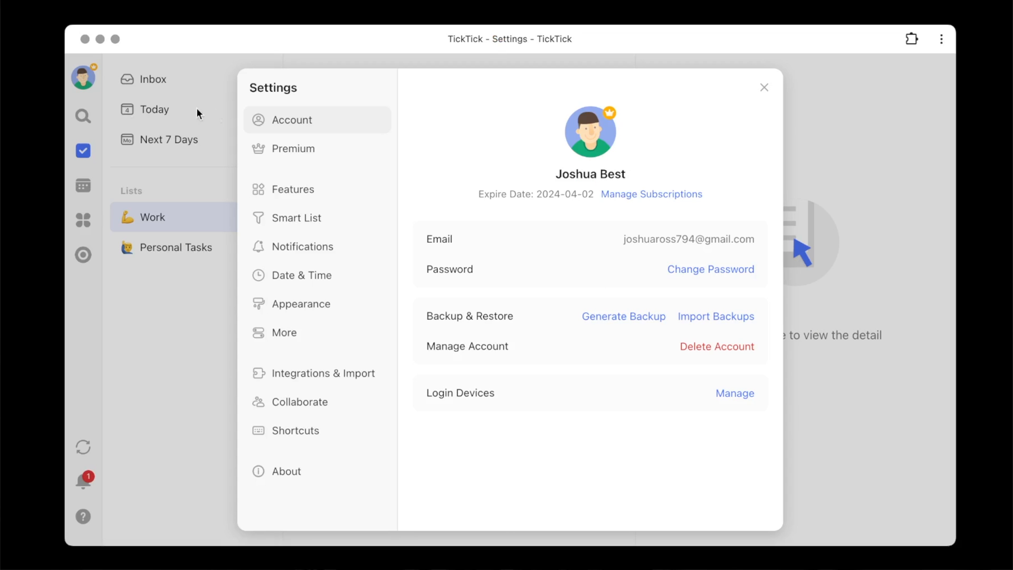
{"action": "left_click", "coordinate": [292, 189]}
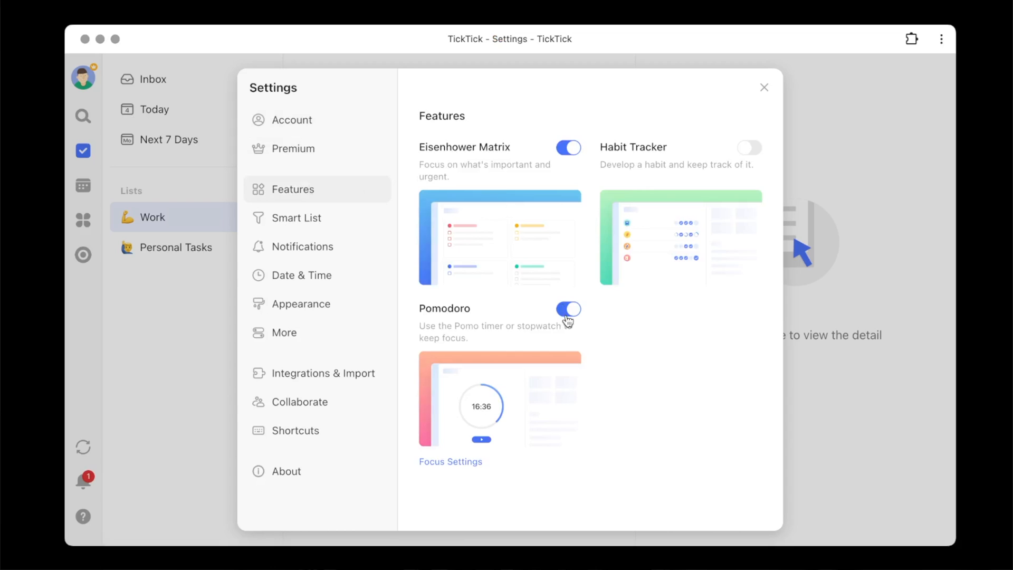
{"action": "mouse_move", "coordinate": [771, 98]}
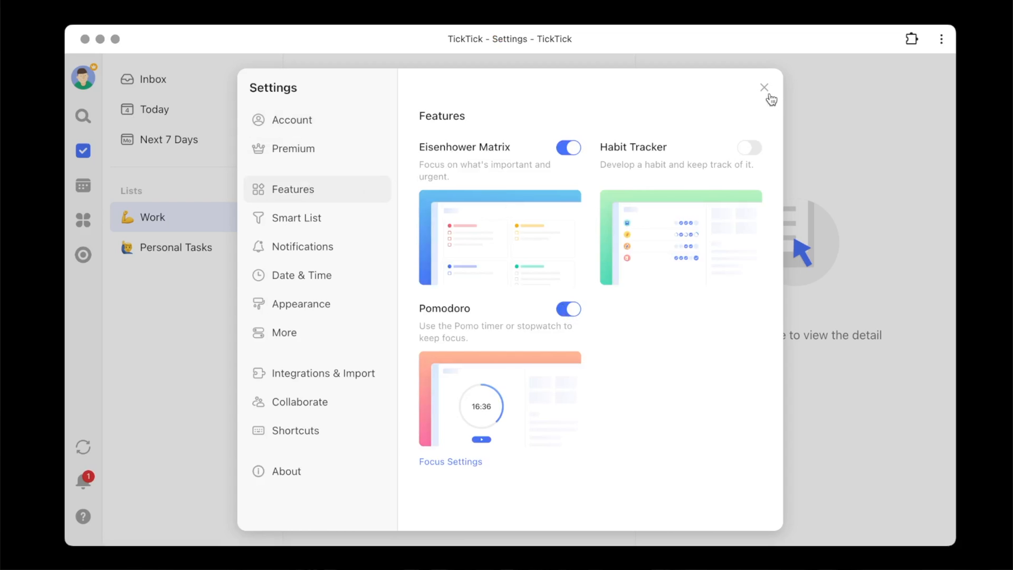
{"action": "left_click", "coordinate": [83, 254]}
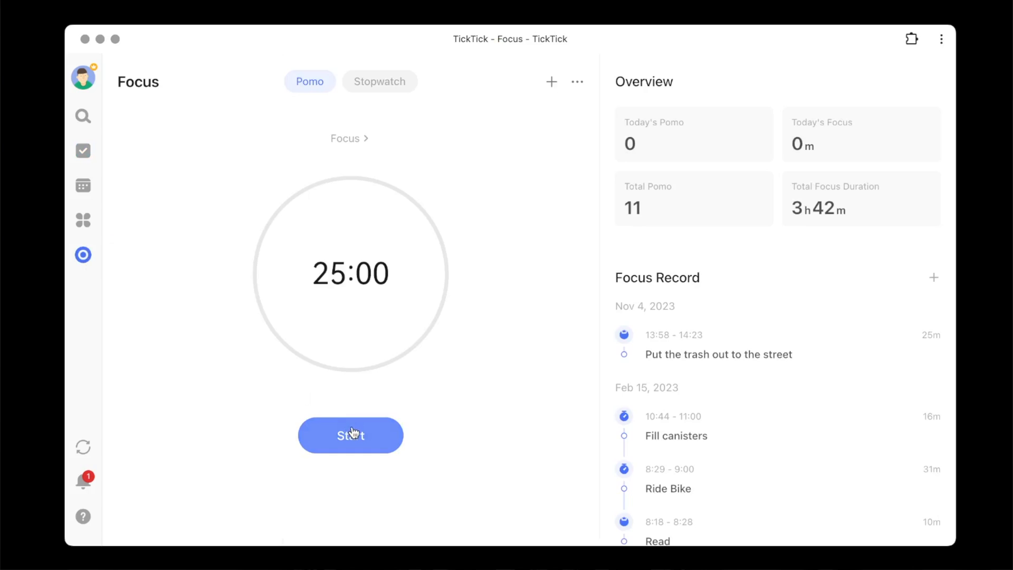
- Start a 25-minute Pomodoro in the Focus view, then stop it back to 25:00
{"action": "left_click", "coordinate": [350, 435]}
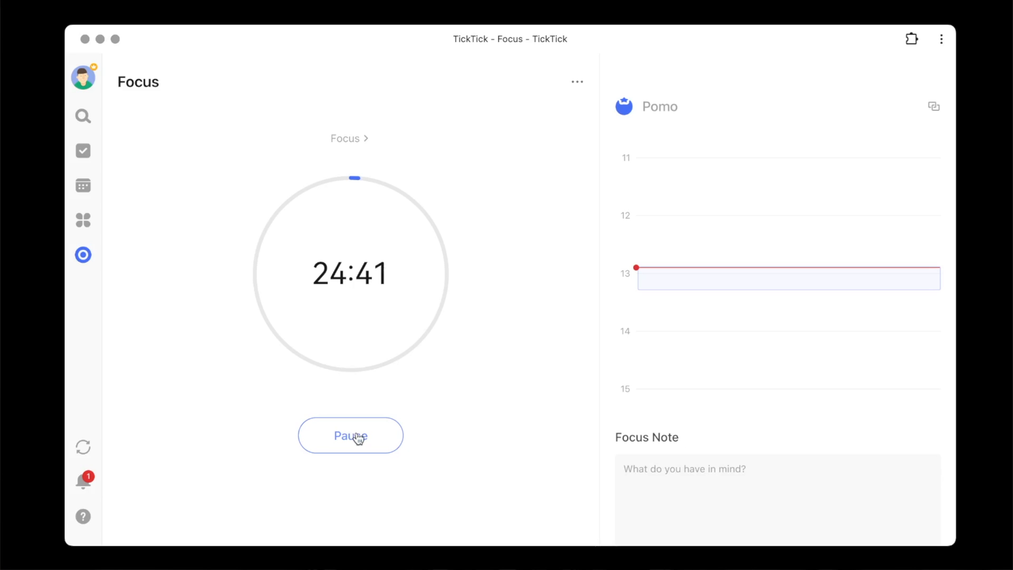
{"action": "left_click", "coordinate": [350, 435]}
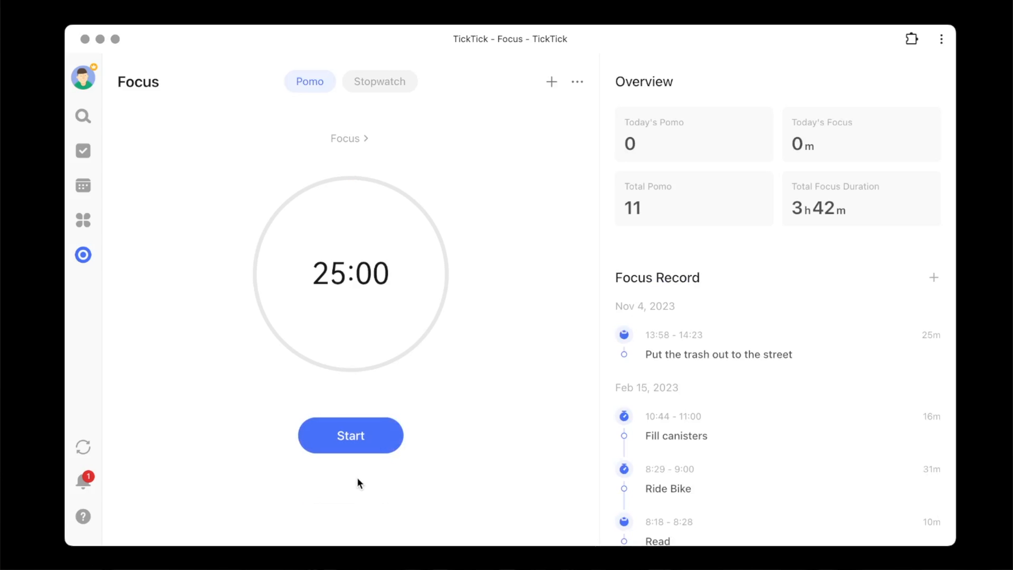
{"action": "mouse_move", "coordinate": [82, 151]}
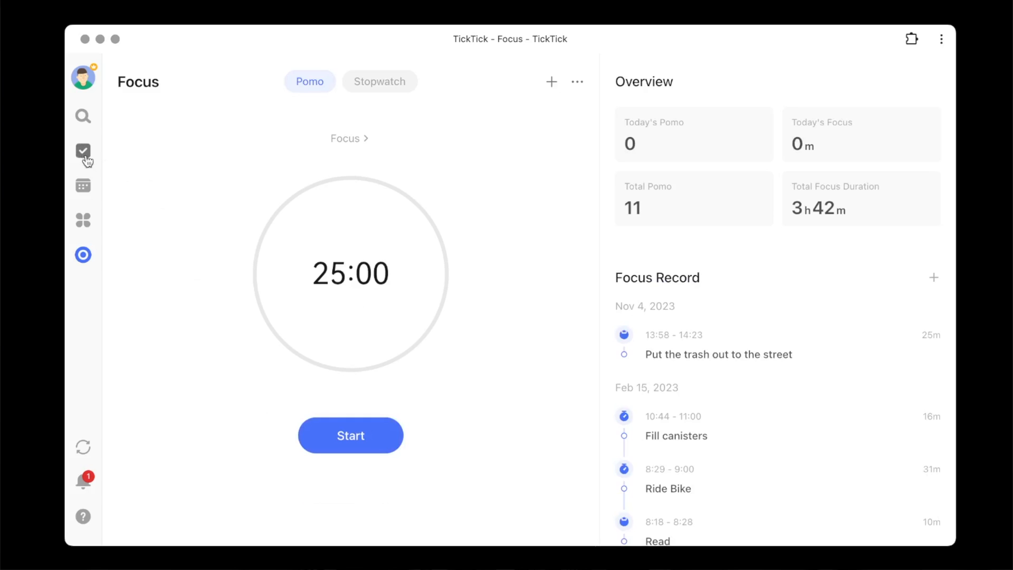
- Start a Pomodoro for Make YouTube video from the Work list and pause it at 24:17
{"action": "left_click", "coordinate": [82, 150]}
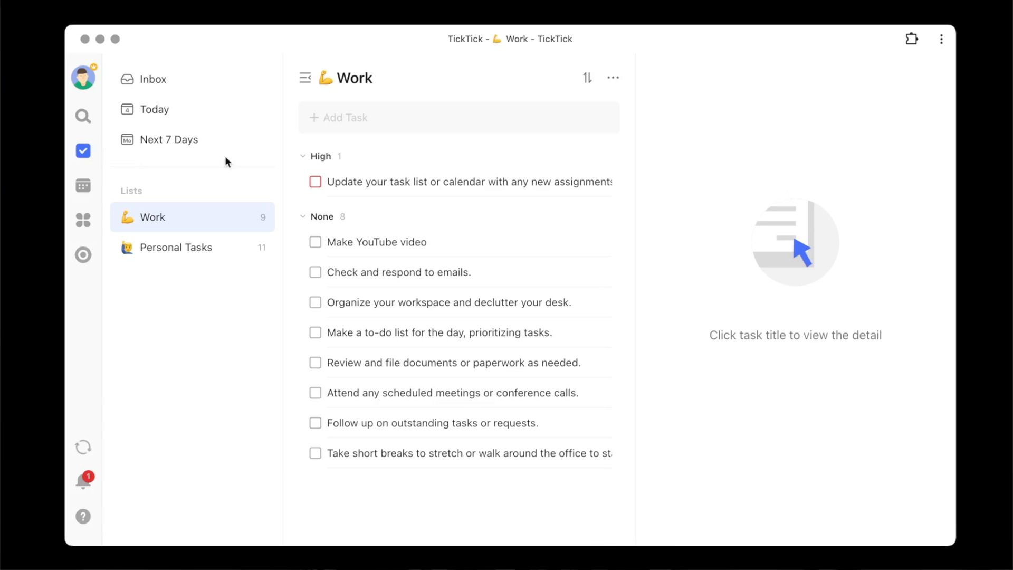
{"action": "mouse_move", "coordinate": [420, 244]}
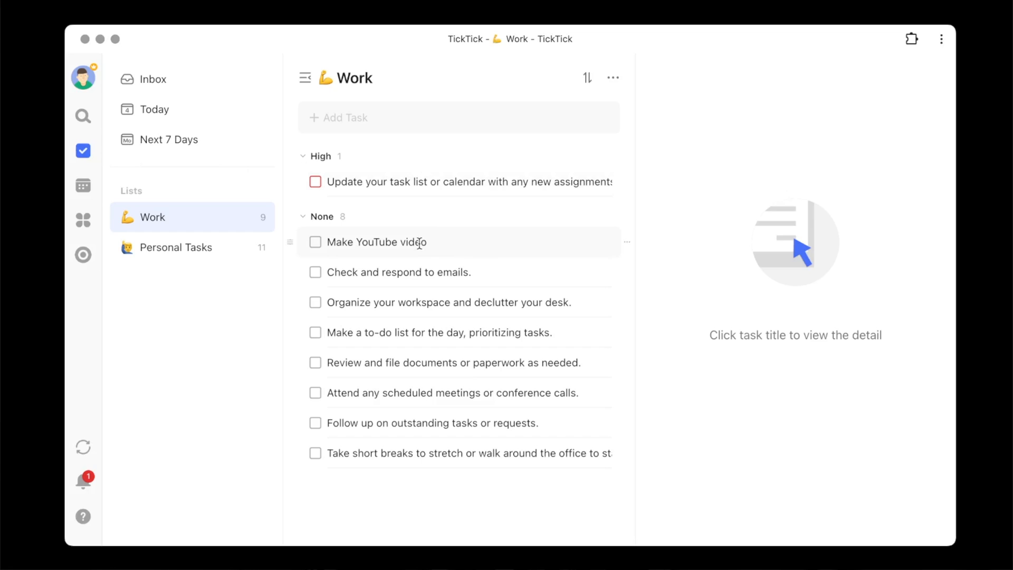
{"action": "right_click", "coordinate": [401, 242]}
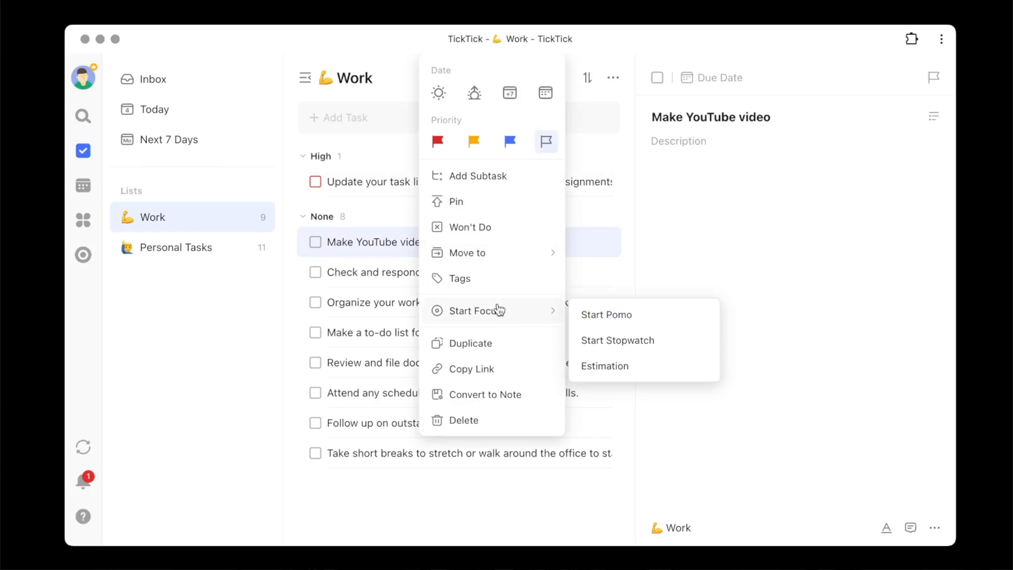
{"action": "mouse_move", "coordinate": [624, 323]}
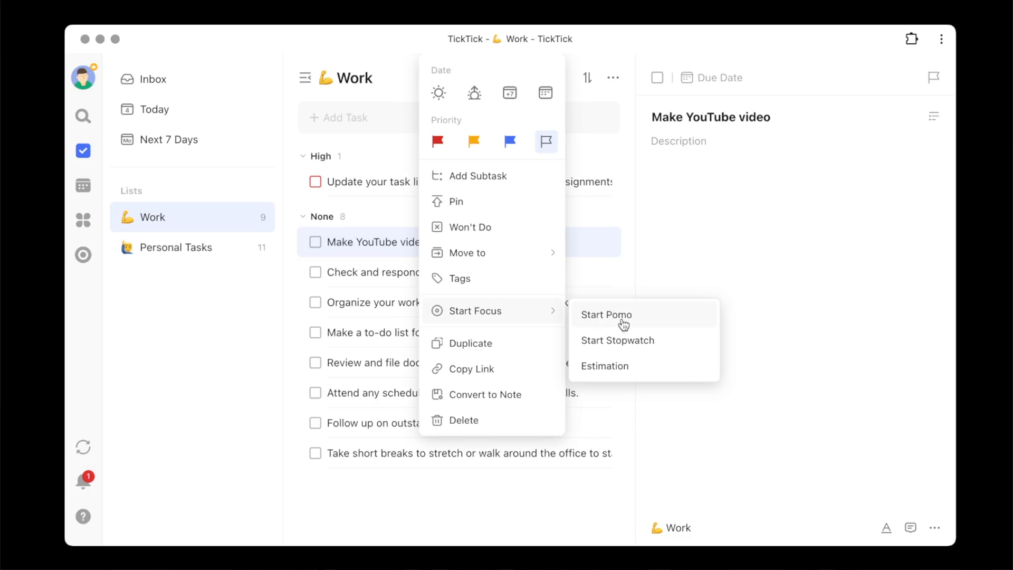
{"action": "left_click", "coordinate": [606, 315]}
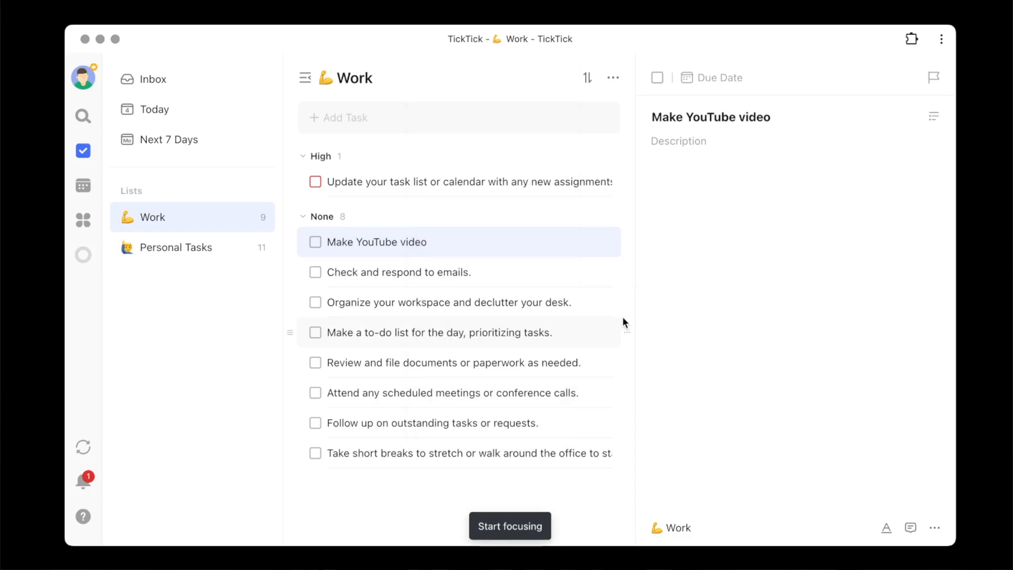
{"action": "left_click", "coordinate": [510, 526]}
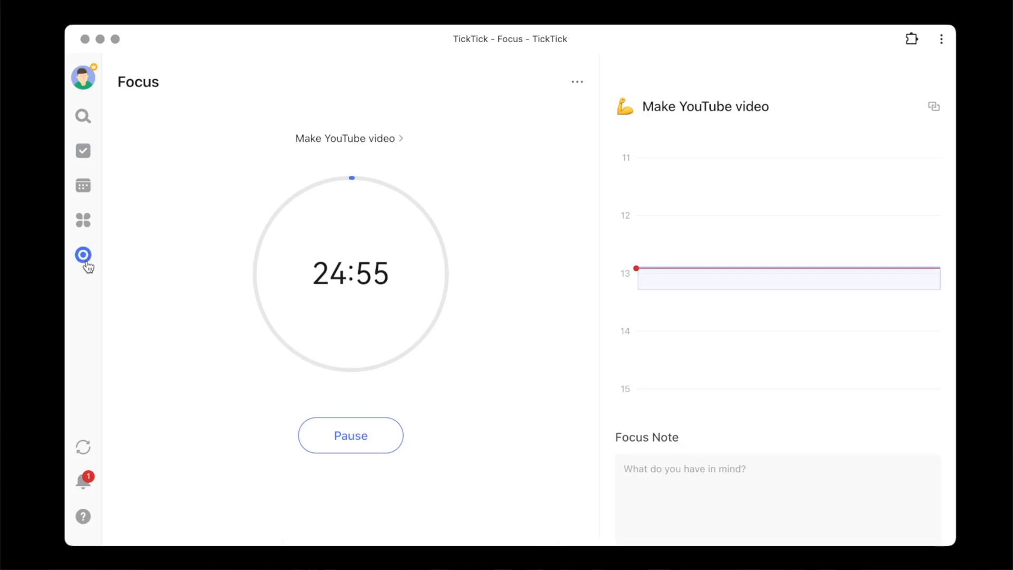
{"action": "mouse_move", "coordinate": [300, 171]}
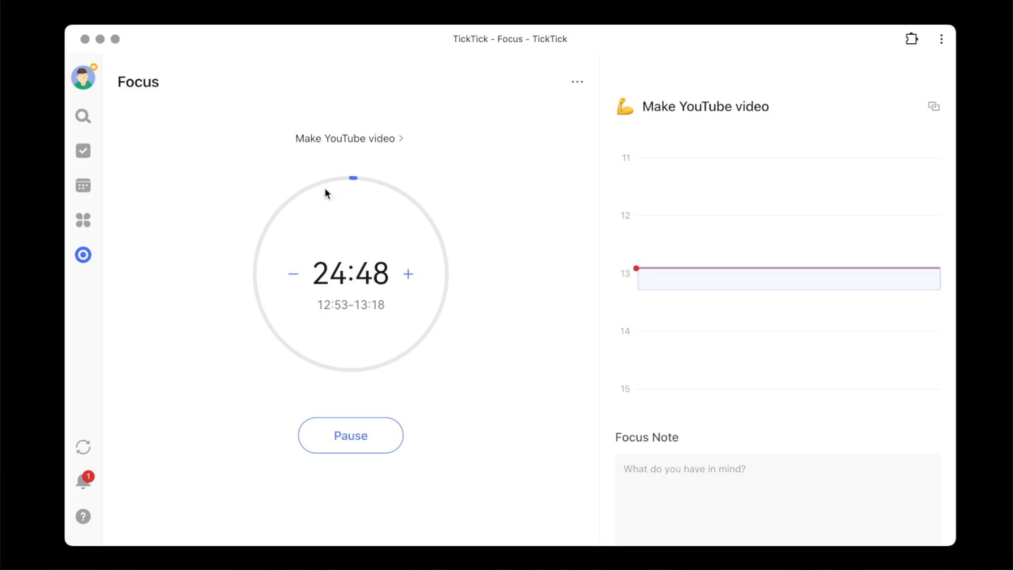
{"action": "mouse_move", "coordinate": [477, 246]}
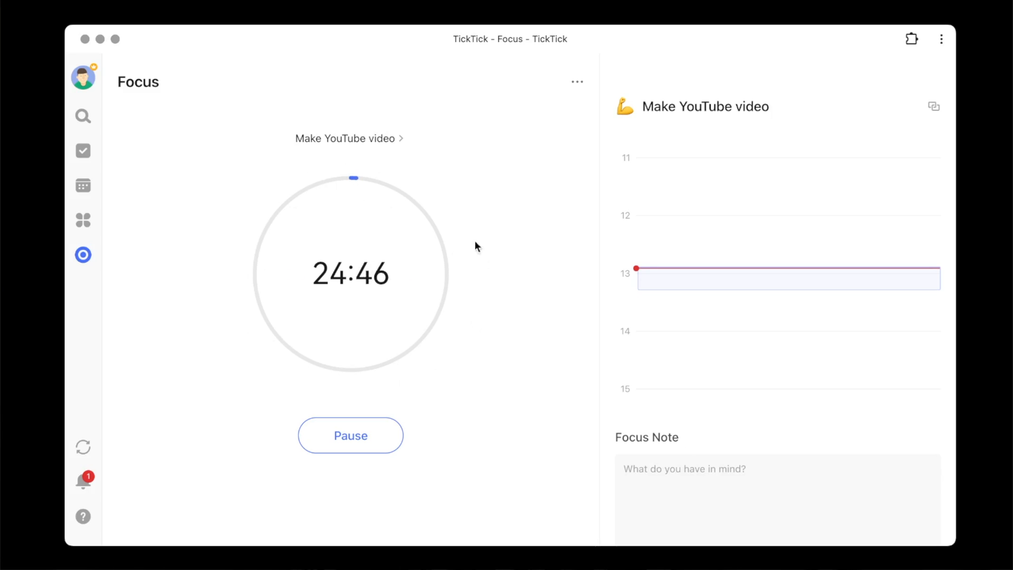
{"action": "mouse_move", "coordinate": [341, 154]}
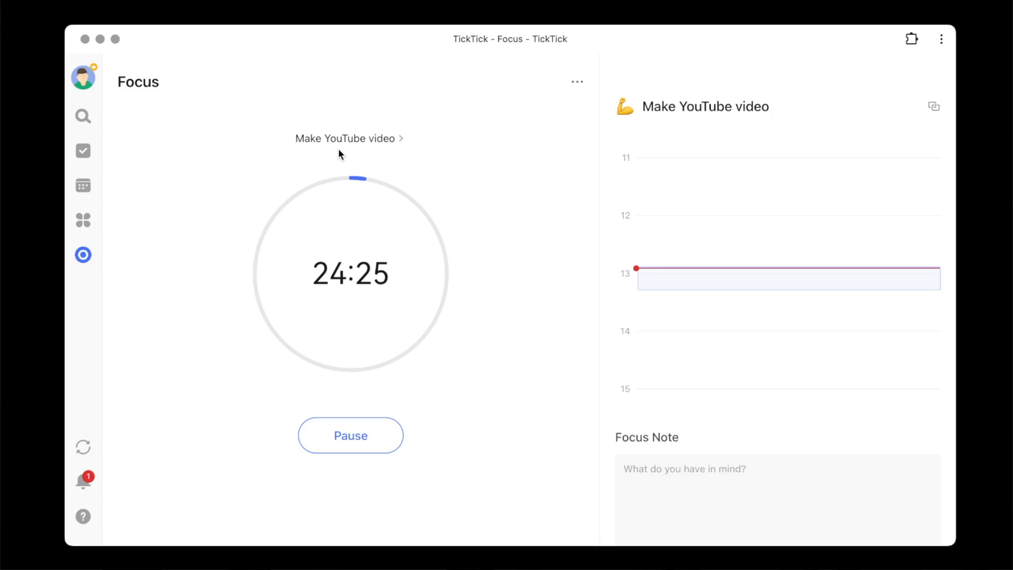
{"action": "left_click", "coordinate": [351, 435]}
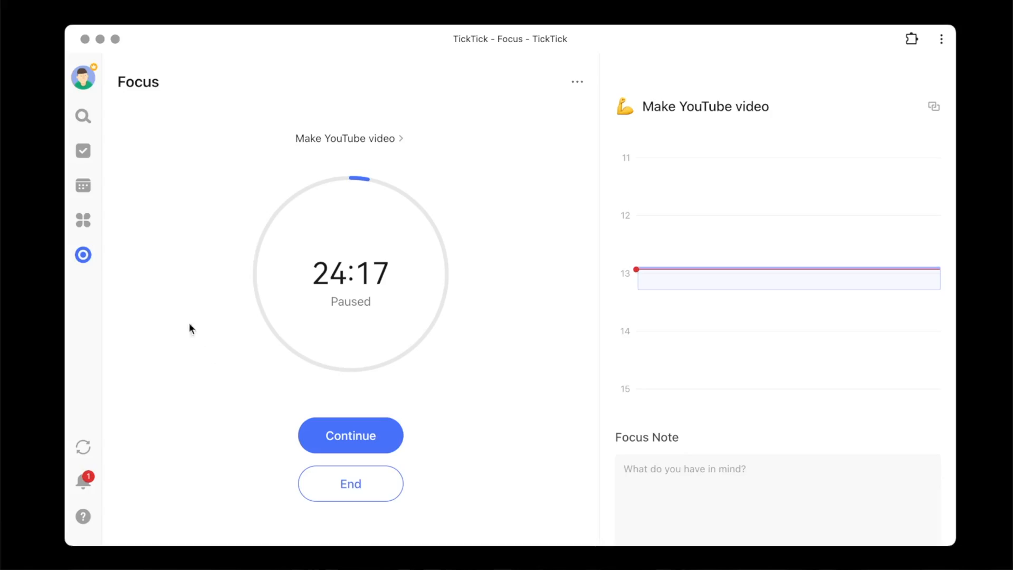
{"action": "mouse_move", "coordinate": [120, 246]}
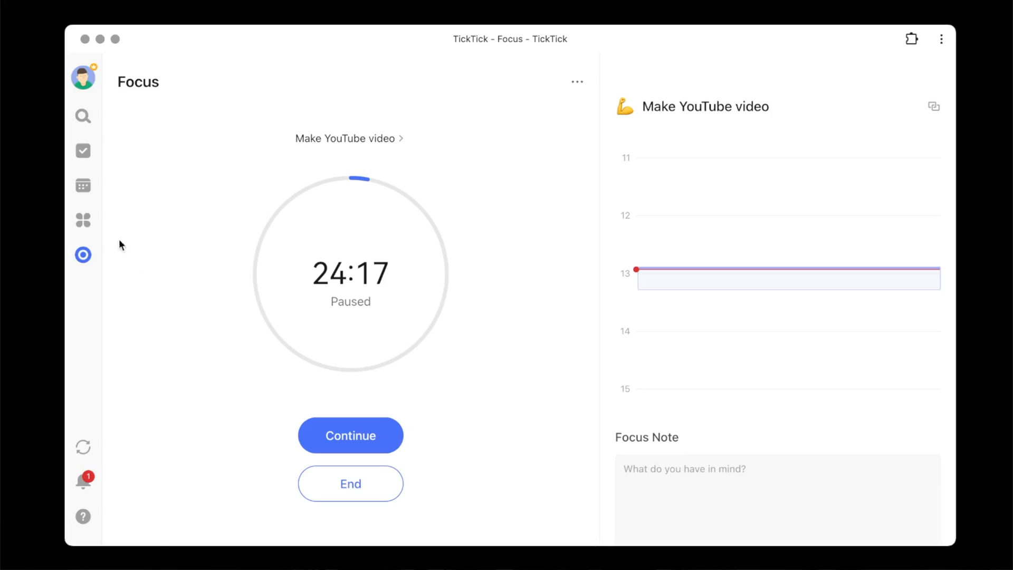
{"action": "mouse_move", "coordinate": [83, 222]}
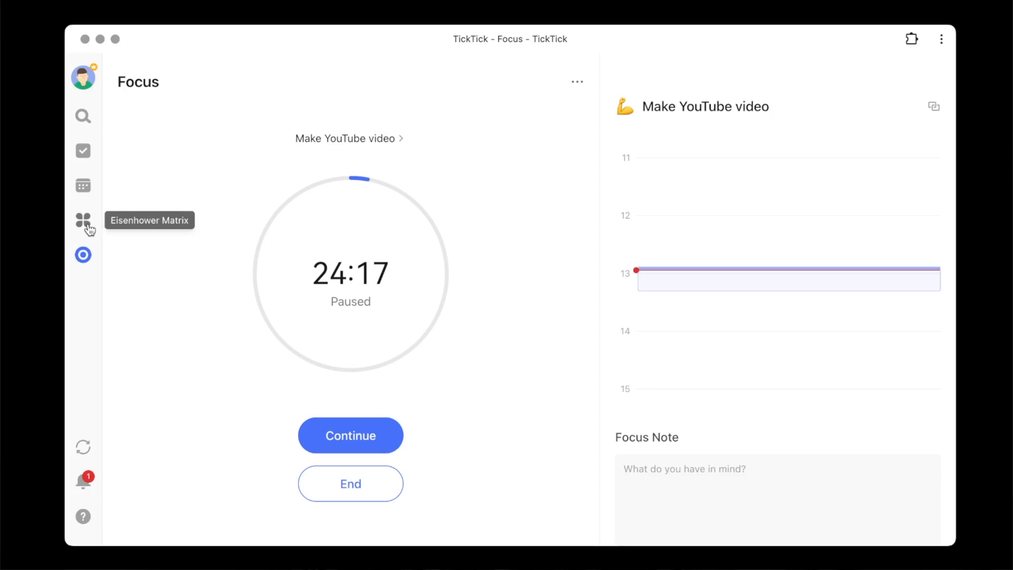
- Switch from the paused focus session to the Eisenhower Matrix view
{"action": "left_click", "coordinate": [82, 222]}
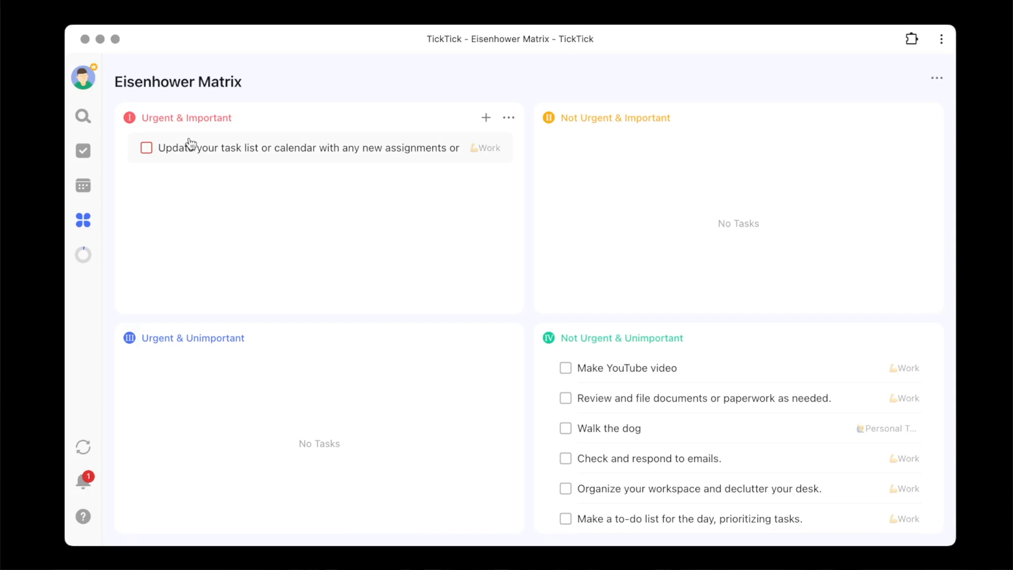
{"action": "mouse_move", "coordinate": [611, 144]}
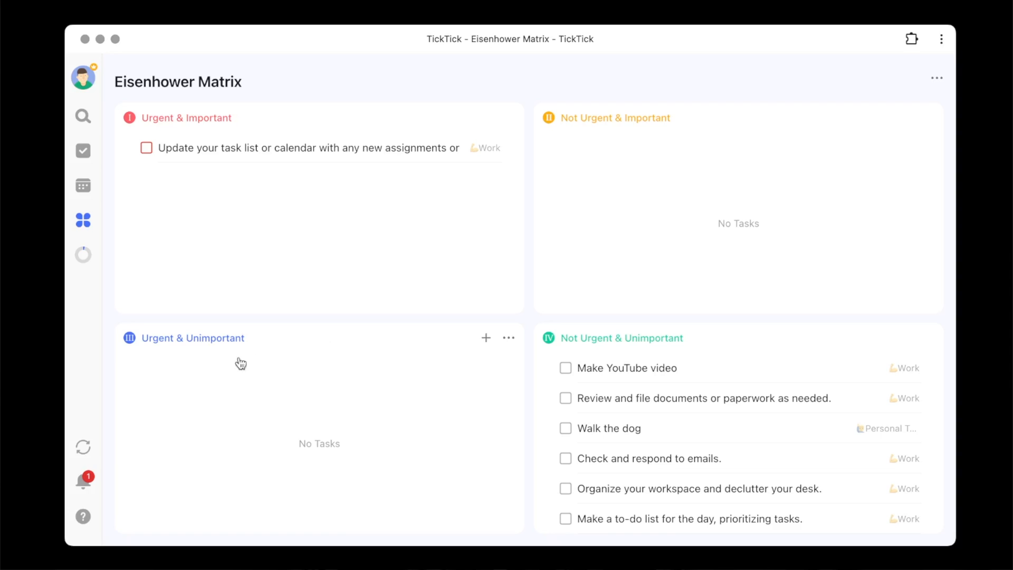
{"action": "mouse_move", "coordinate": [191, 369]}
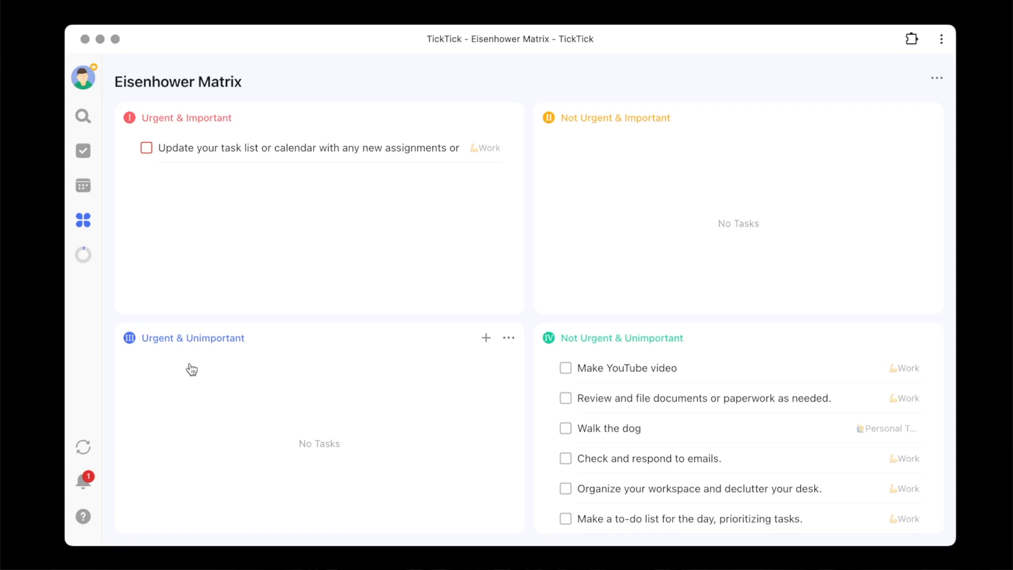
{"action": "mouse_move", "coordinate": [458, 363]}
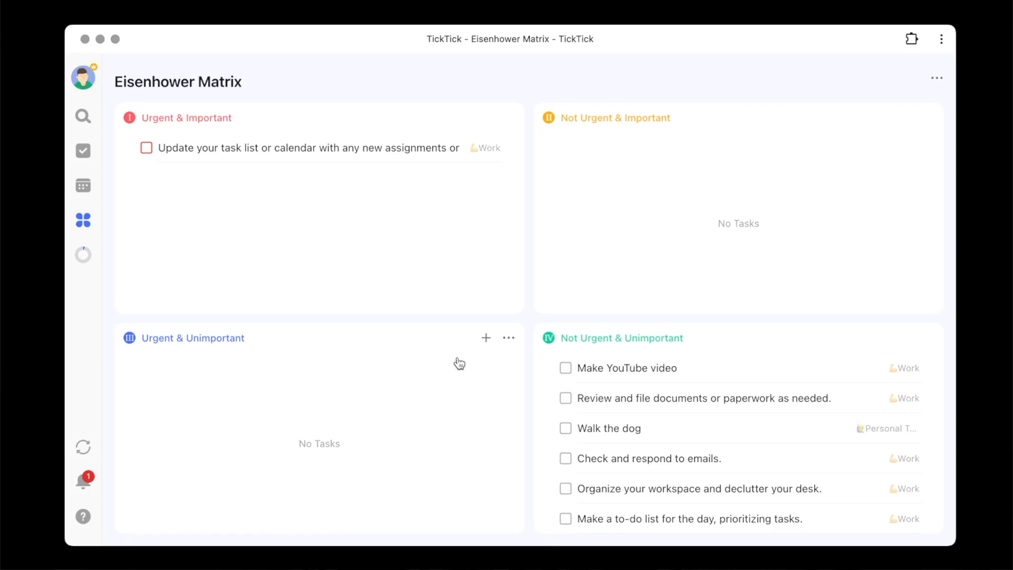
{"action": "mouse_move", "coordinate": [580, 356]}
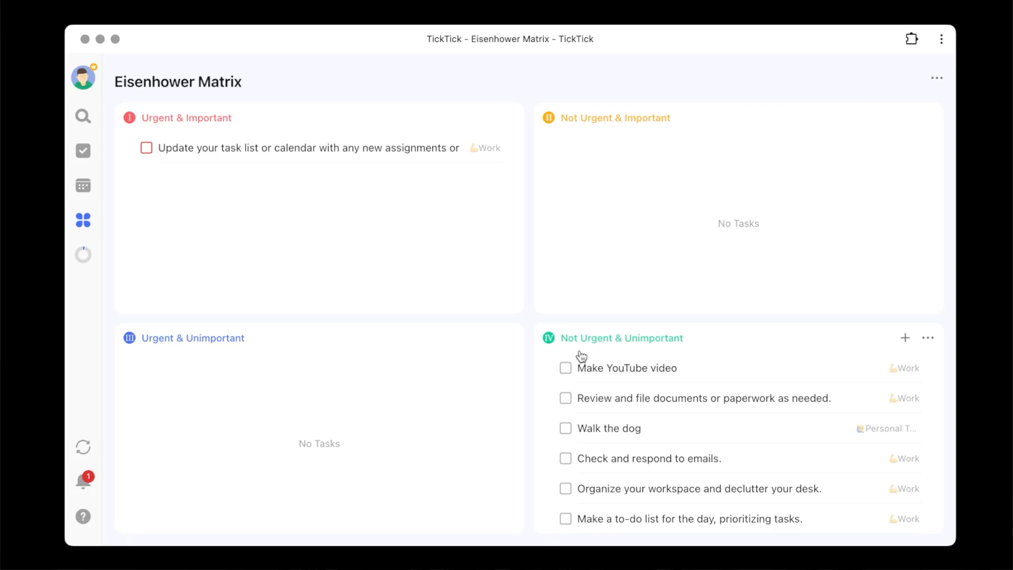
{"action": "mouse_move", "coordinate": [653, 354]}
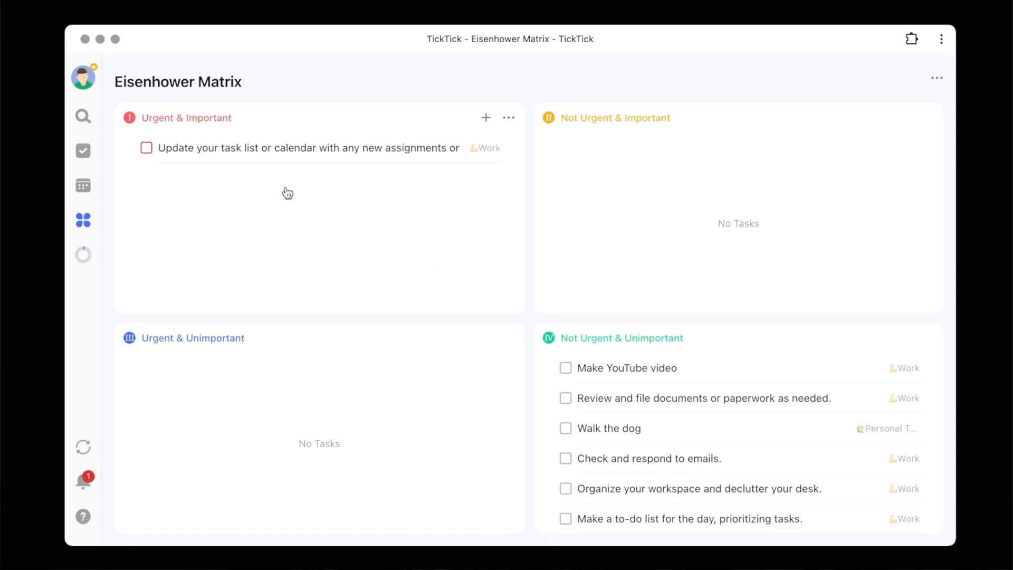
{"action": "mouse_move", "coordinate": [698, 382]}
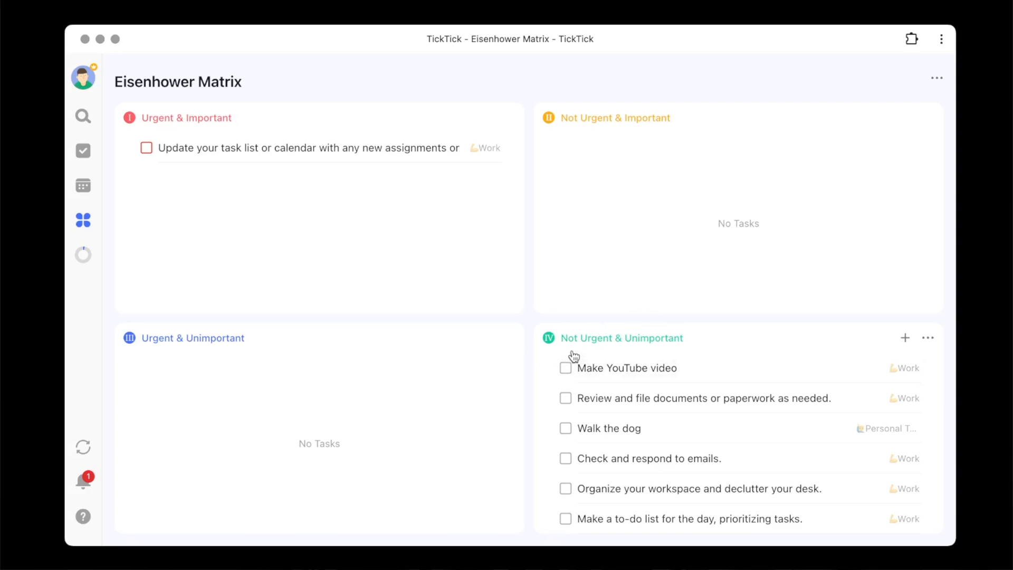
{"action": "mouse_move", "coordinate": [644, 354]}
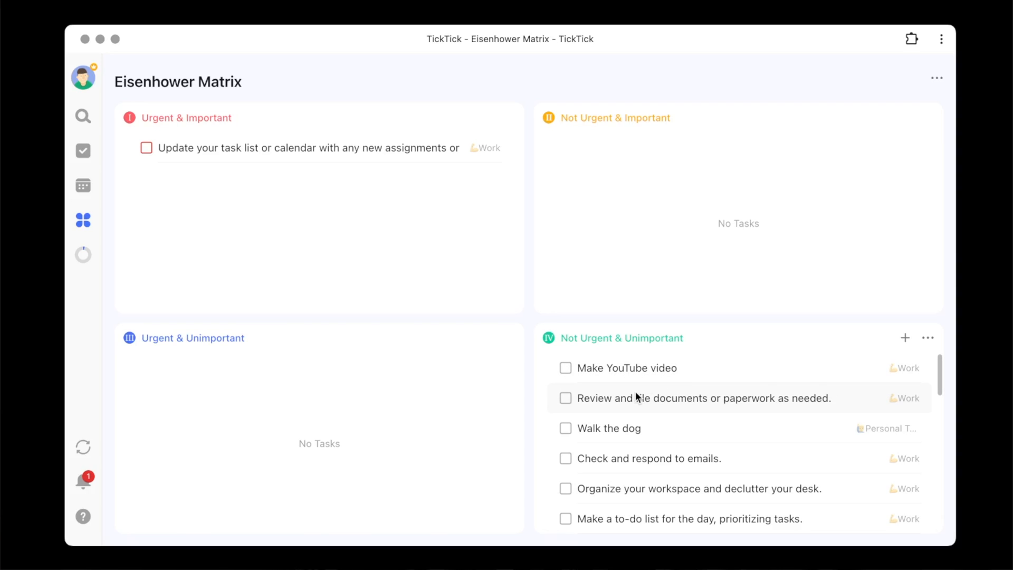
{"action": "mouse_move", "coordinate": [625, 375]}
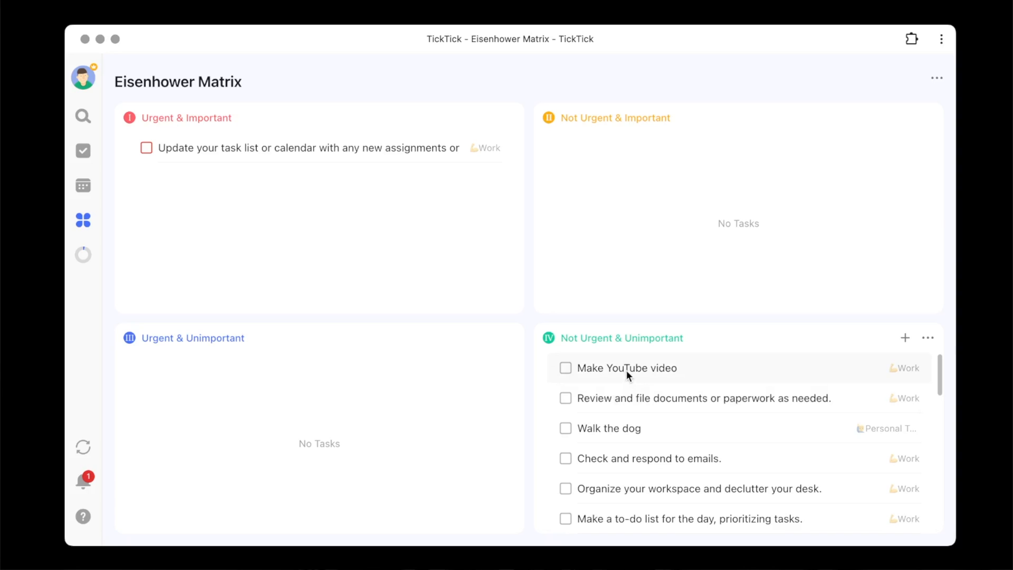
- Move Make YouTube video to Not Urgent & Important and Walk the dog to Urgent & Important
{"action": "left_click_drag", "start_coordinate": [623, 368], "coordinate": [649, 174]}
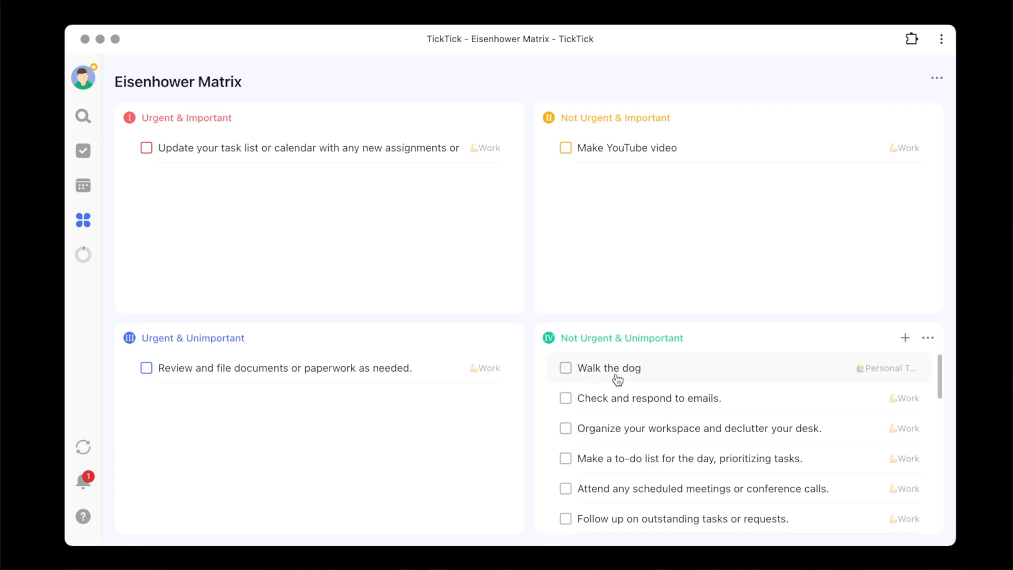
{"action": "mouse_move", "coordinate": [618, 376]}
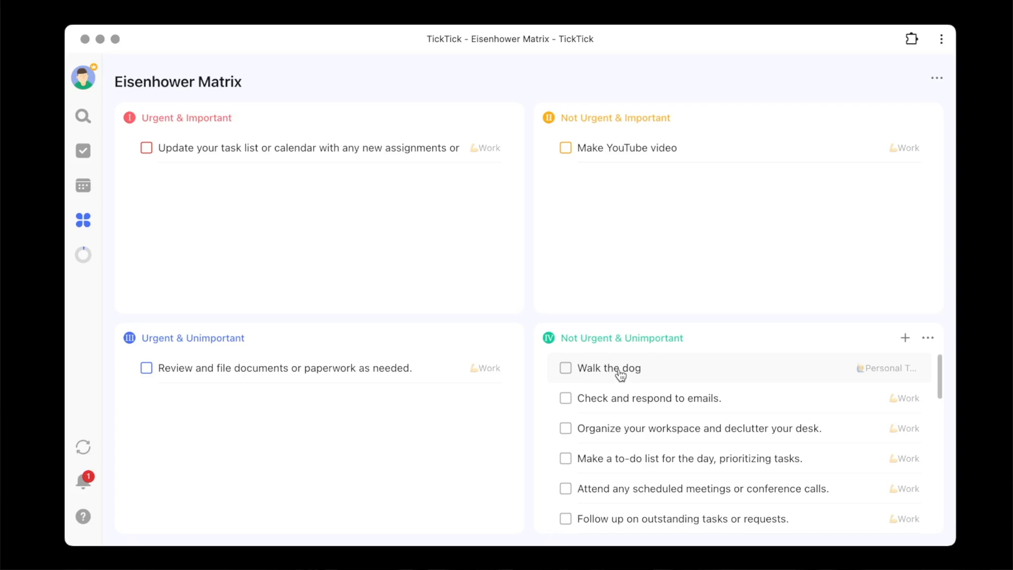
{"action": "left_click_drag", "start_coordinate": [618, 367], "coordinate": [234, 200]}
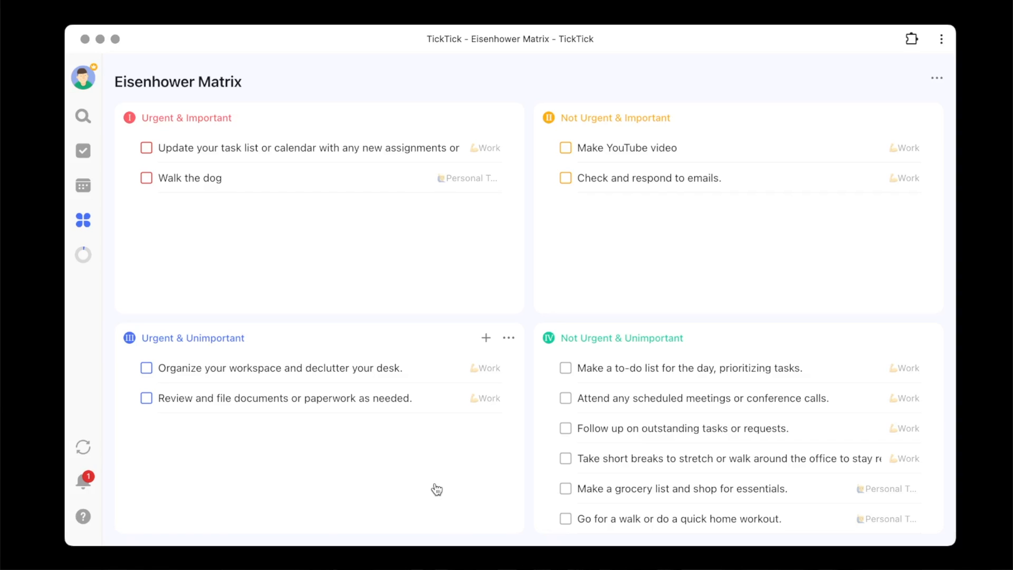
{"action": "mouse_move", "coordinate": [416, 391]}
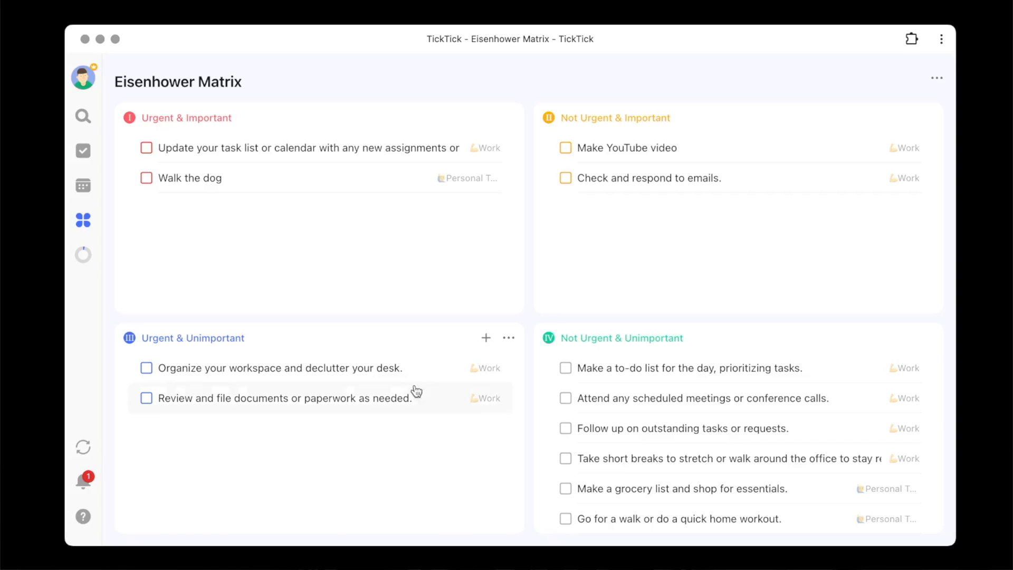
{"action": "mouse_move", "coordinate": [330, 205]}
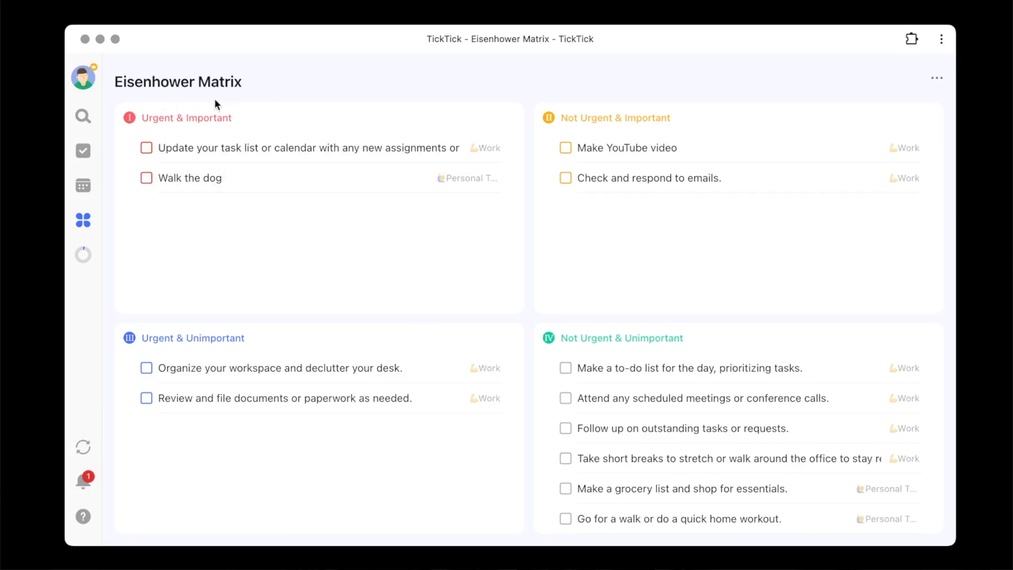
{"action": "mouse_move", "coordinate": [293, 195]}
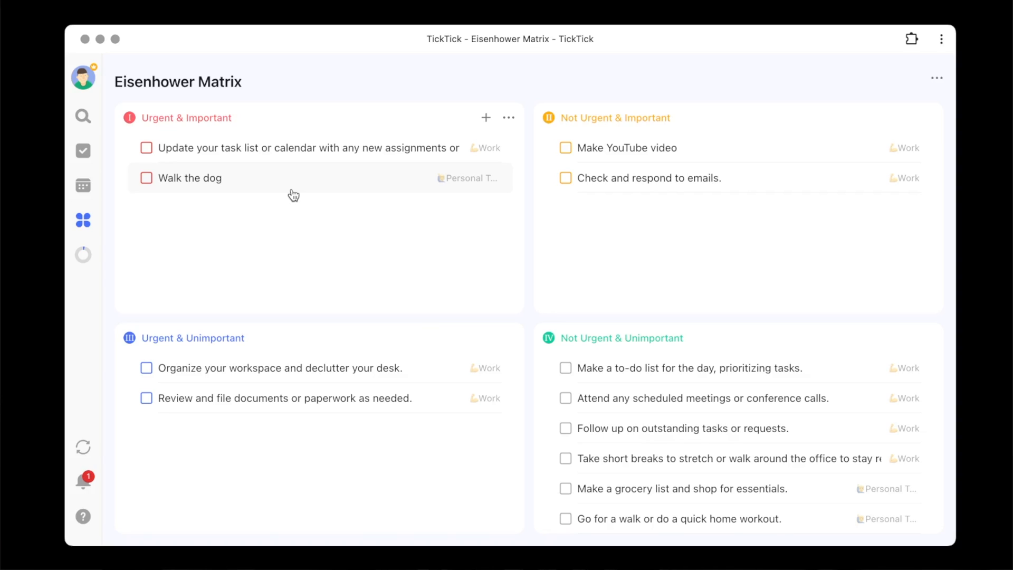
{"action": "mouse_move", "coordinate": [230, 309]}
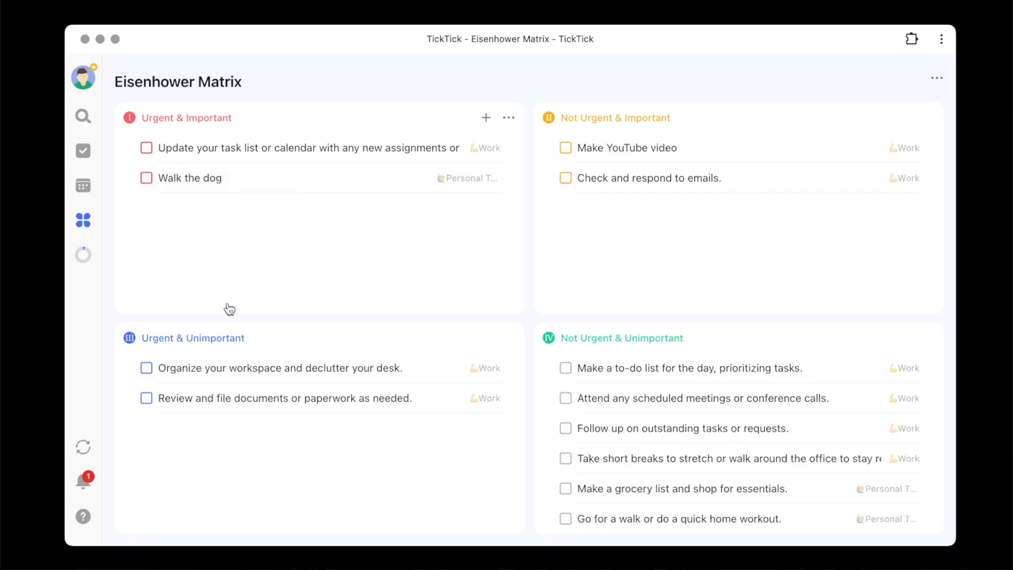
{"action": "mouse_move", "coordinate": [236, 425]}
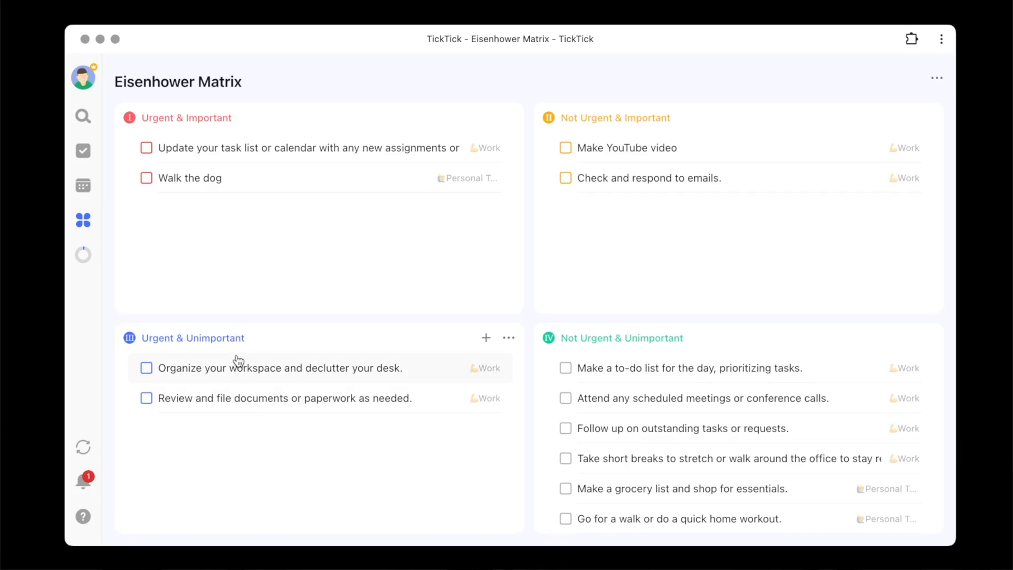
{"action": "mouse_move", "coordinate": [356, 311]}
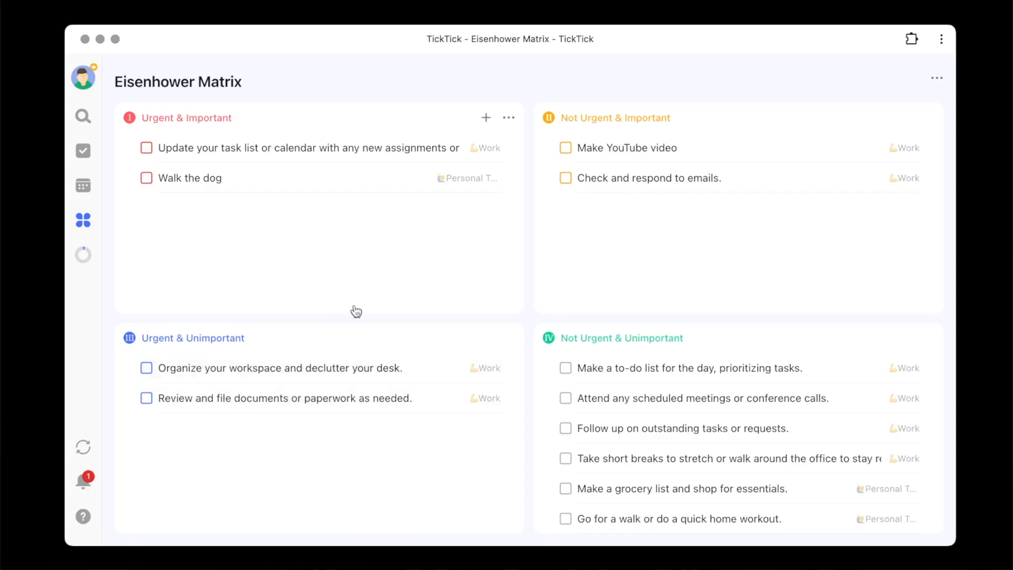
{"action": "mouse_move", "coordinate": [580, 227]}
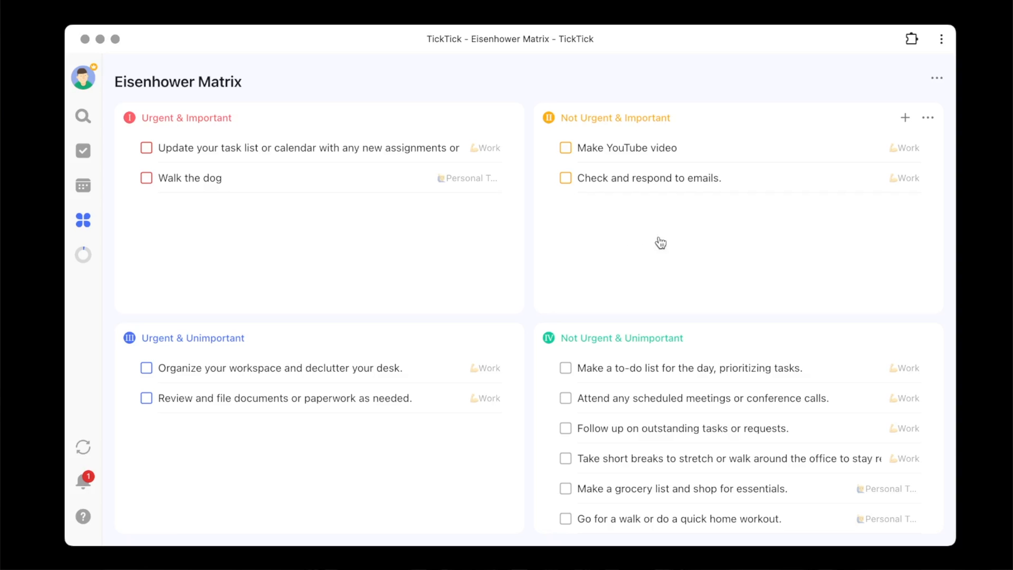
{"action": "mouse_move", "coordinate": [637, 224]}
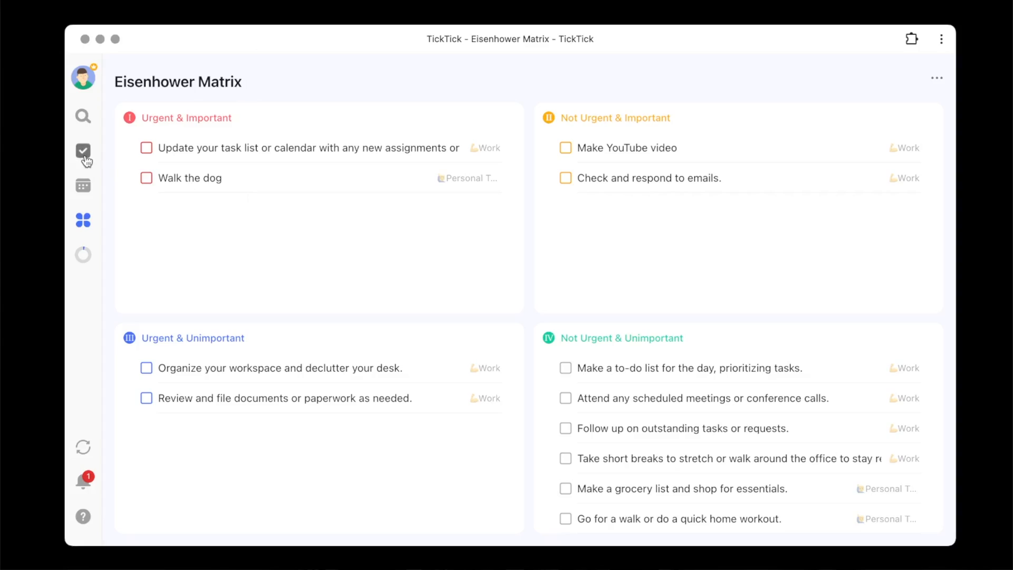
- Add chores to the Inbox, complete Take out the trash, and reopen the Work list
{"action": "left_click", "coordinate": [82, 151]}
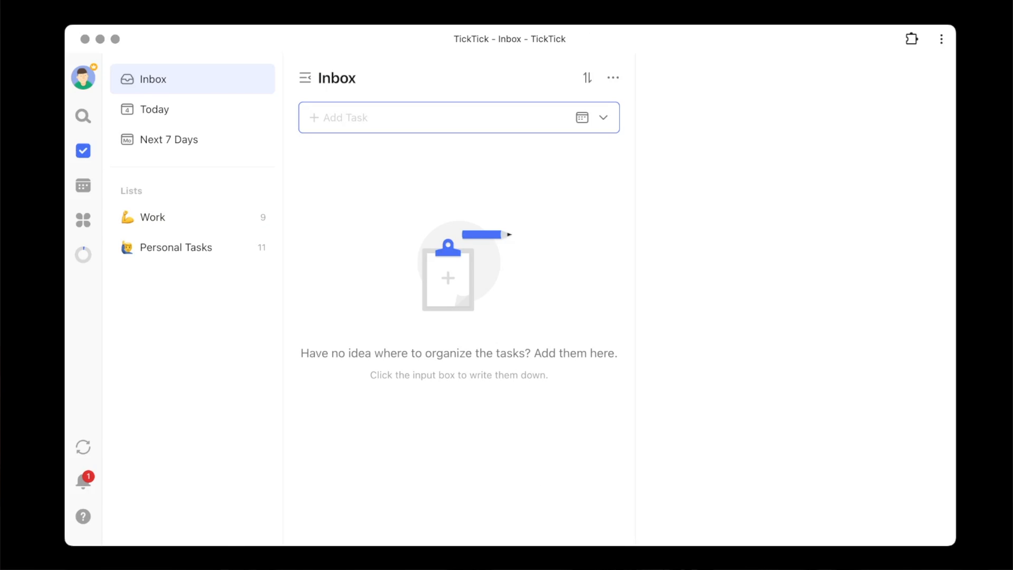
{"action": "type", "text": "Get g"}
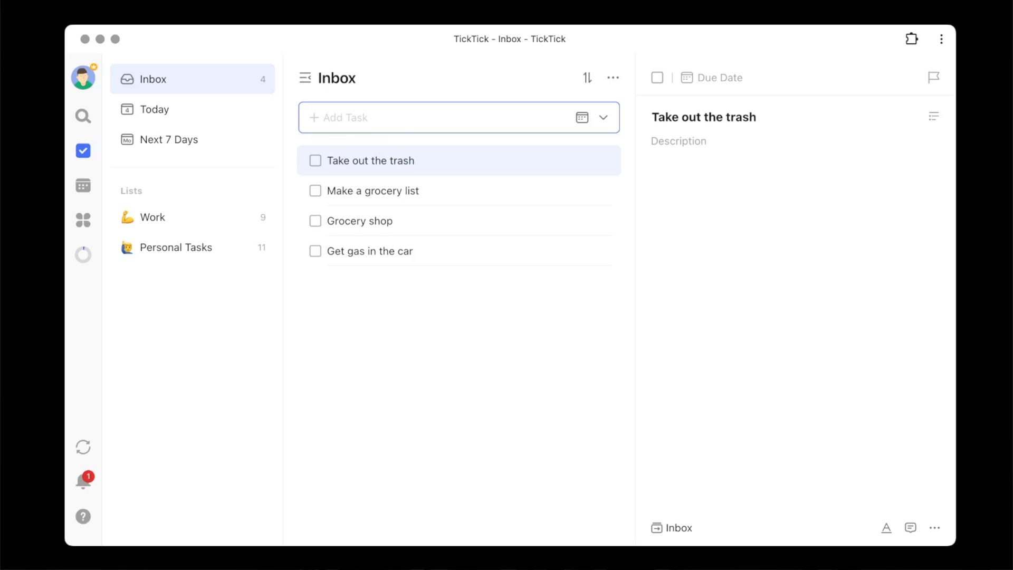
{"action": "mouse_move", "coordinate": [427, 241]}
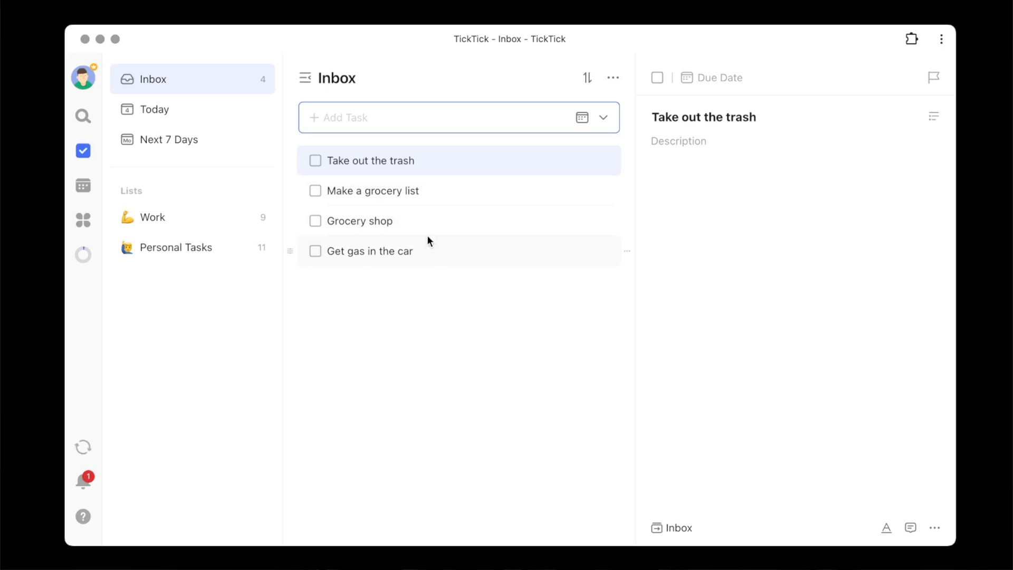
{"action": "mouse_move", "coordinate": [414, 204]}
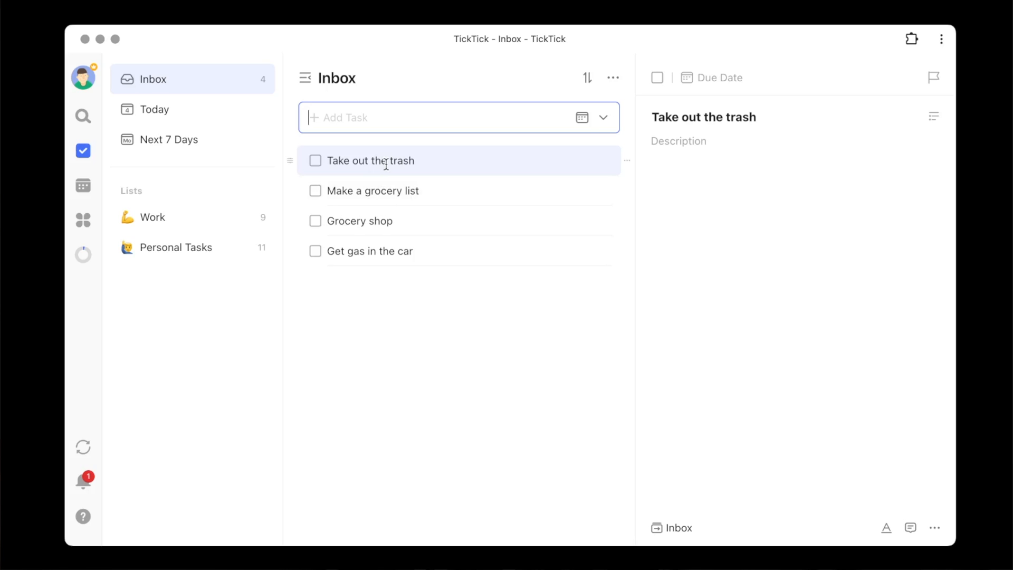
{"action": "mouse_move", "coordinate": [401, 176]}
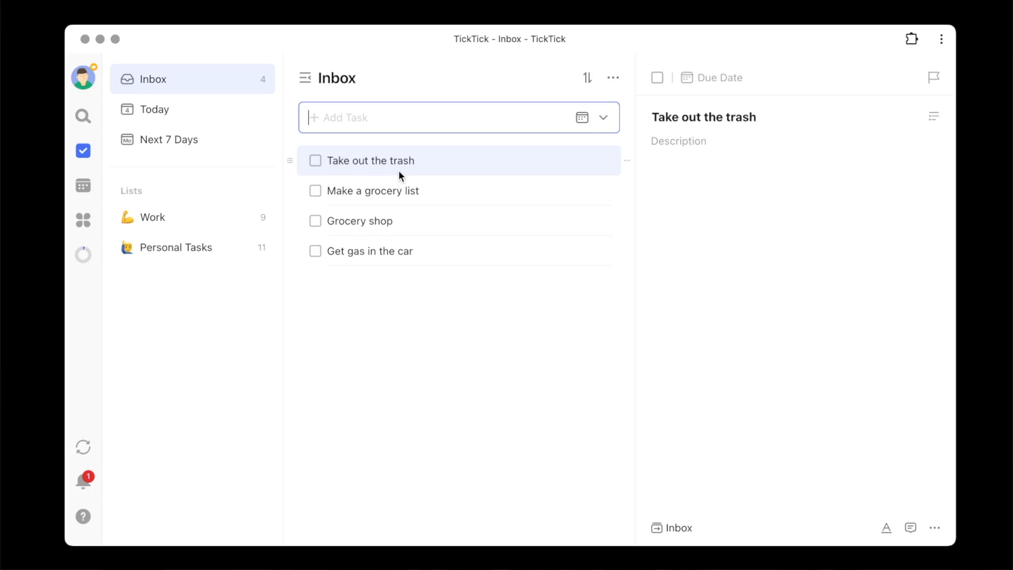
{"action": "mouse_move", "coordinate": [916, 85]}
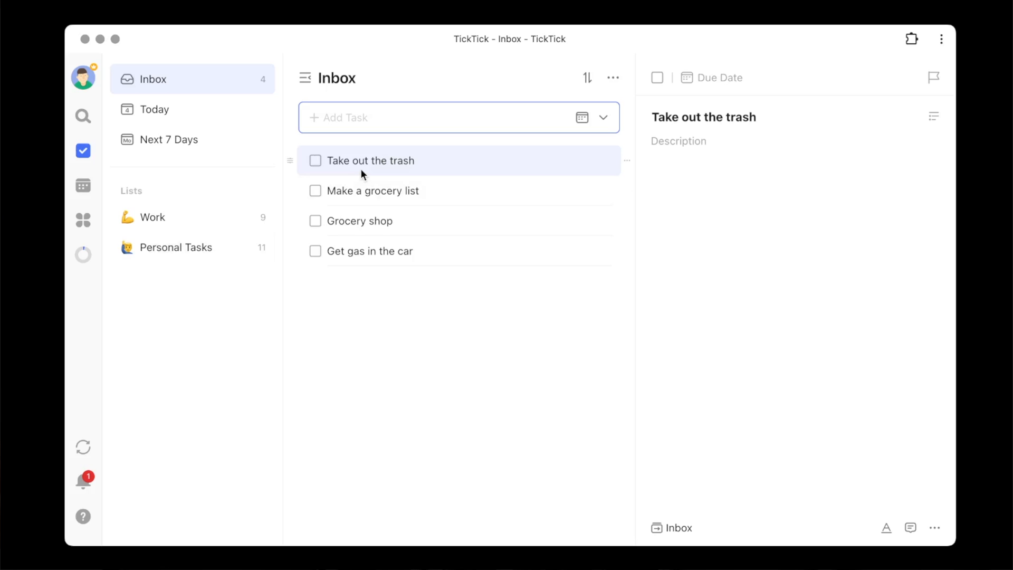
{"action": "mouse_move", "coordinate": [292, 156]}
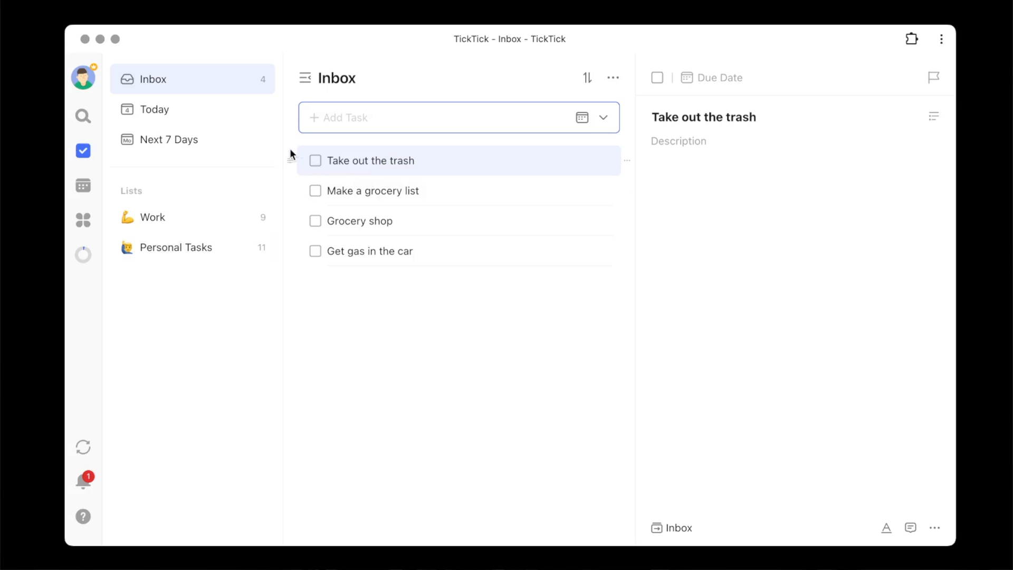
{"action": "left_click", "coordinate": [316, 161]}
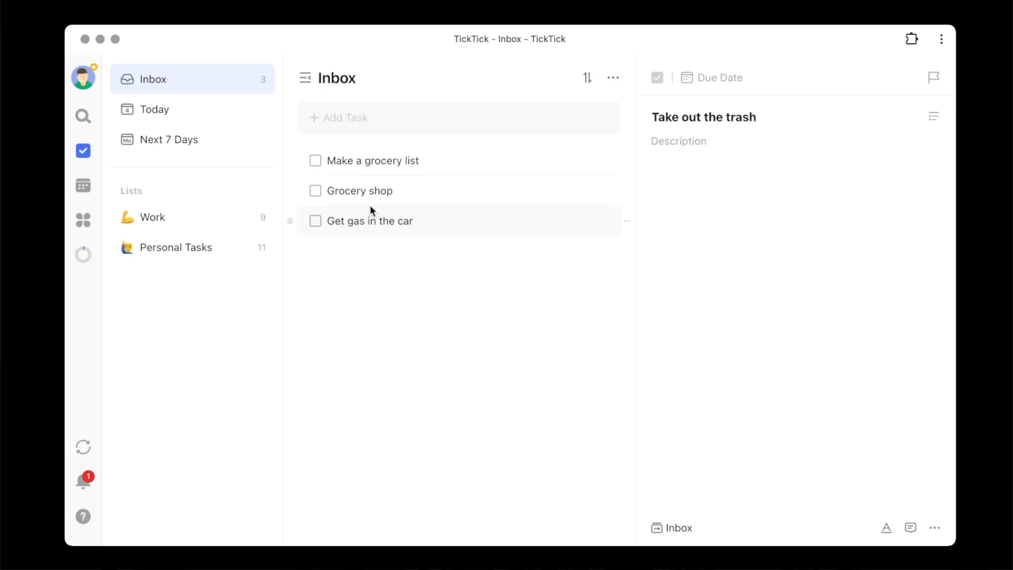
{"action": "left_click", "coordinate": [152, 217]}
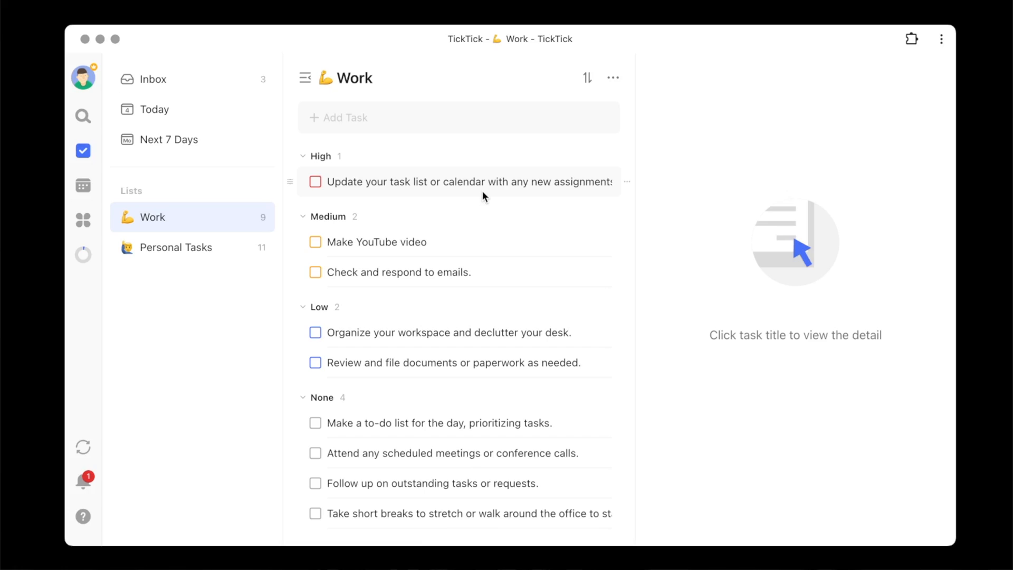
{"action": "mouse_move", "coordinate": [476, 186]}
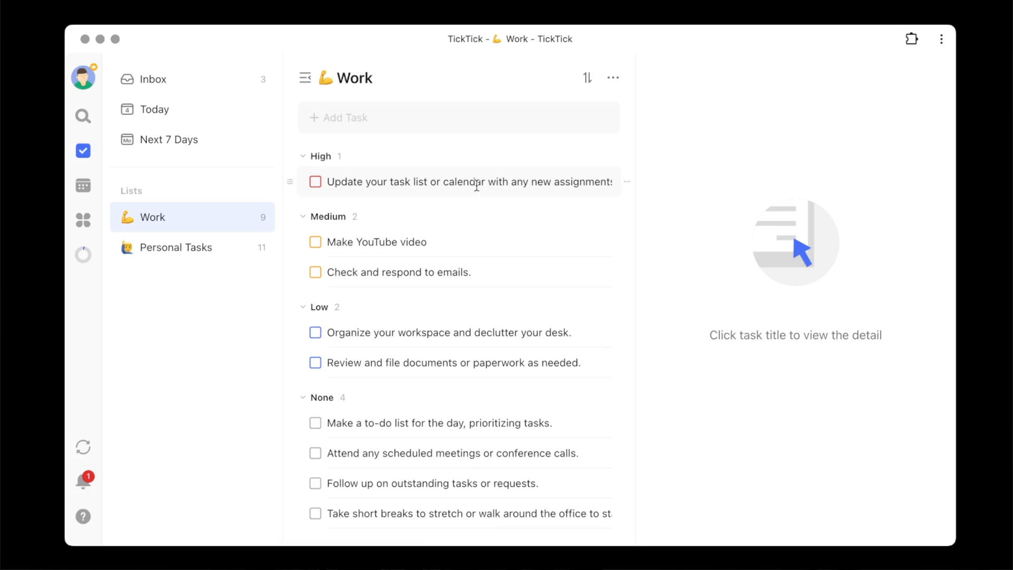
- Set the five prioritized Work tasks due Today and view them in the Today list
{"action": "left_click", "coordinate": [462, 182]}
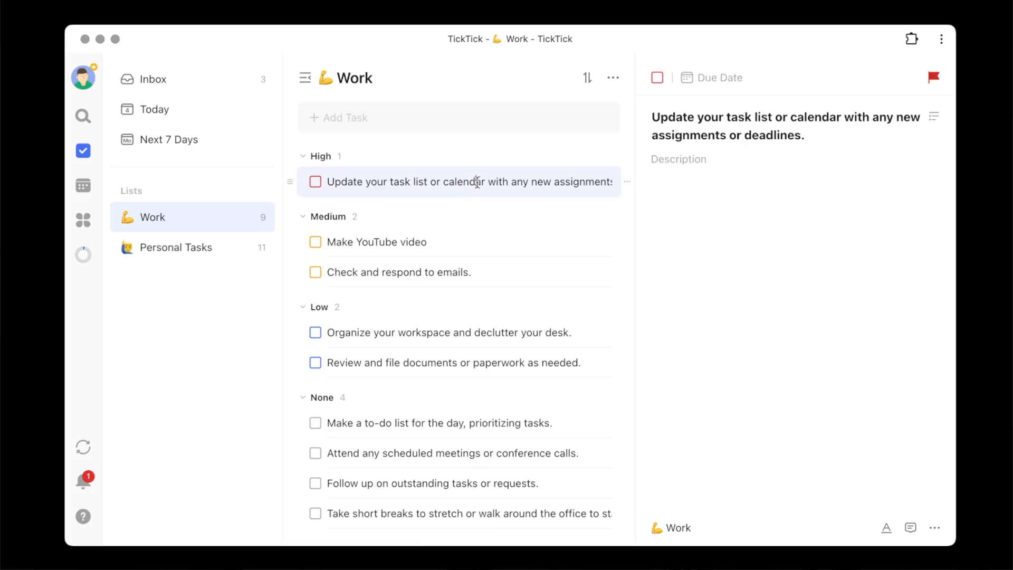
{"action": "mouse_move", "coordinate": [522, 333]}
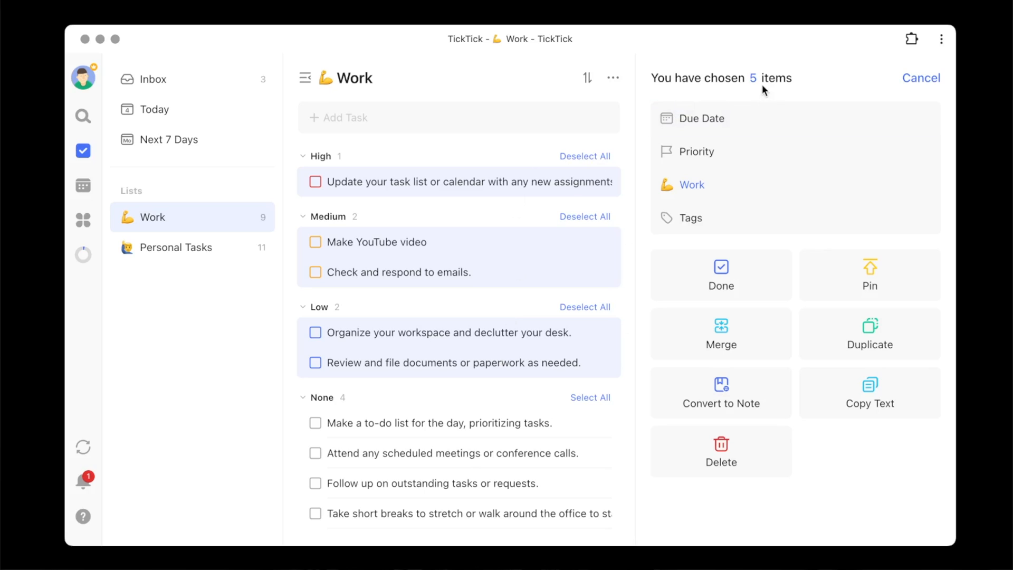
{"action": "mouse_move", "coordinate": [781, 93]}
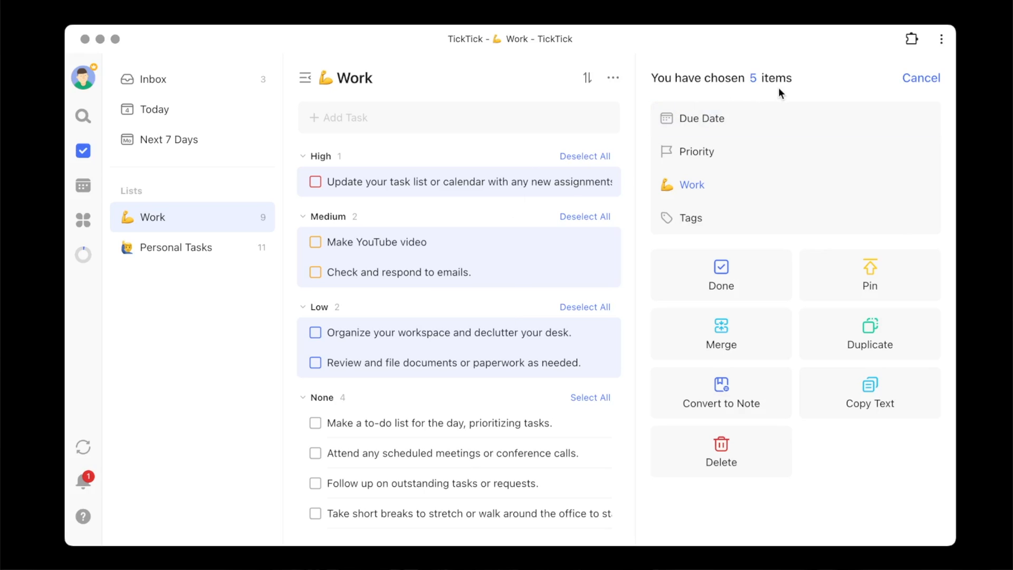
{"action": "left_click", "coordinate": [704, 117]}
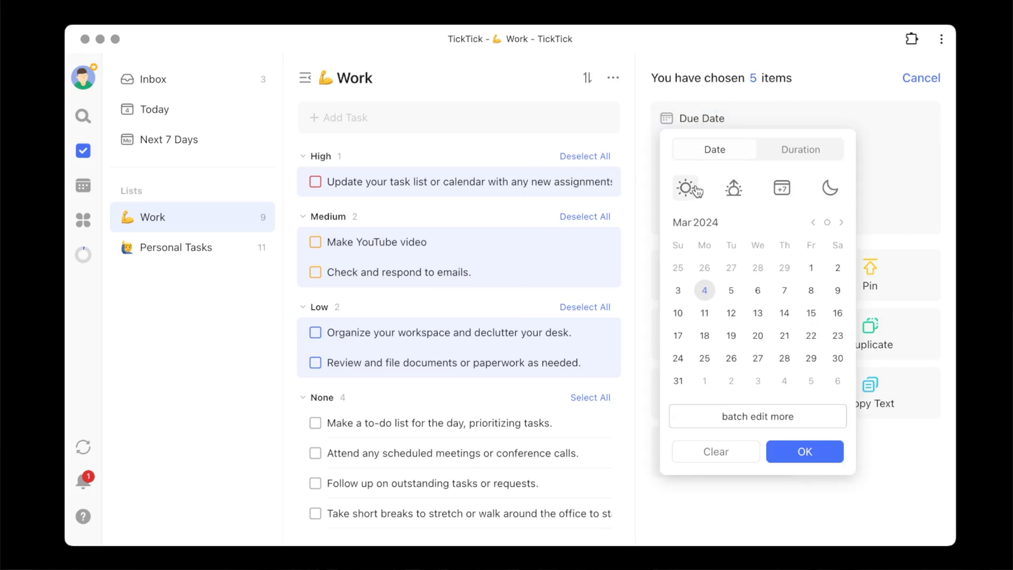
{"action": "left_click", "coordinate": [804, 450]}
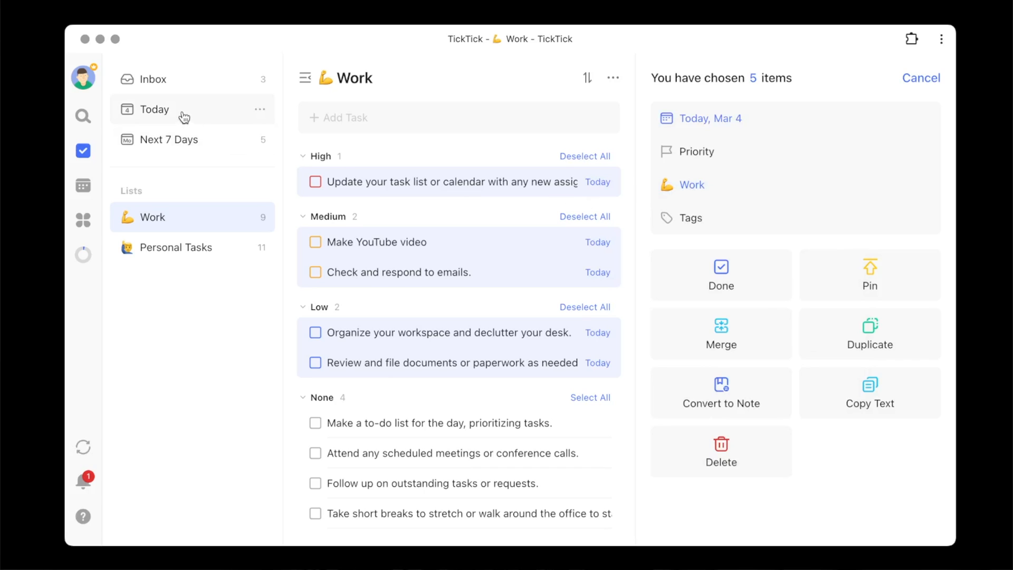
{"action": "left_click", "coordinate": [154, 109]}
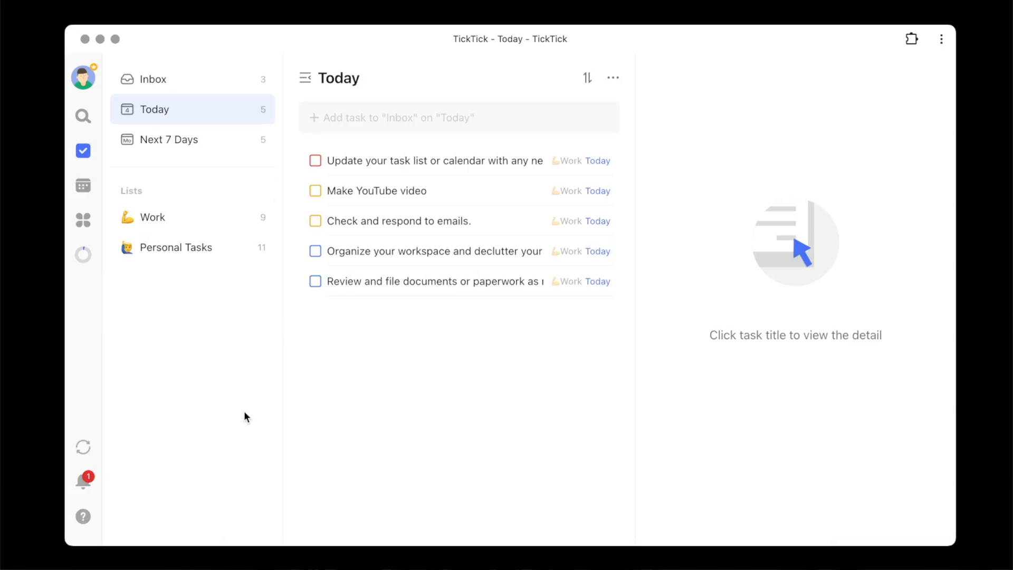
{"action": "mouse_move", "coordinate": [95, 203]}
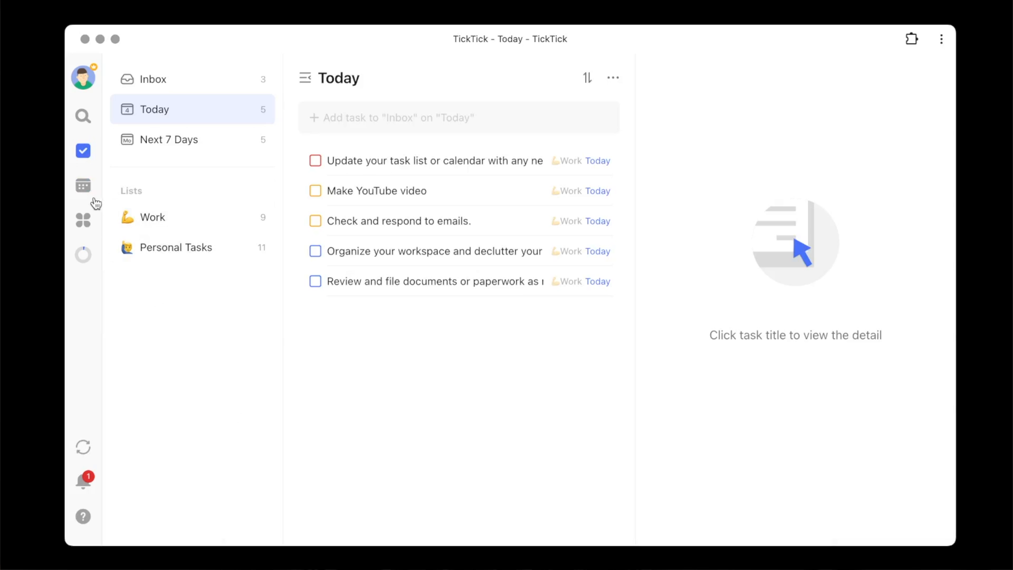
- Show the calendar in Week layout for March 3–9 with today's tasks on Monday
{"action": "left_click", "coordinate": [82, 186]}
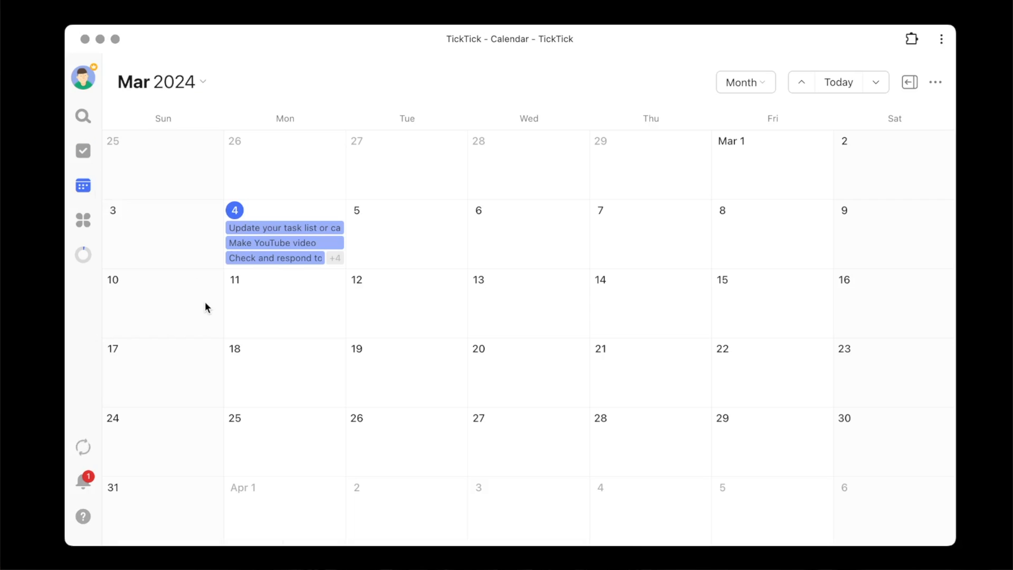
{"action": "mouse_move", "coordinate": [372, 312]}
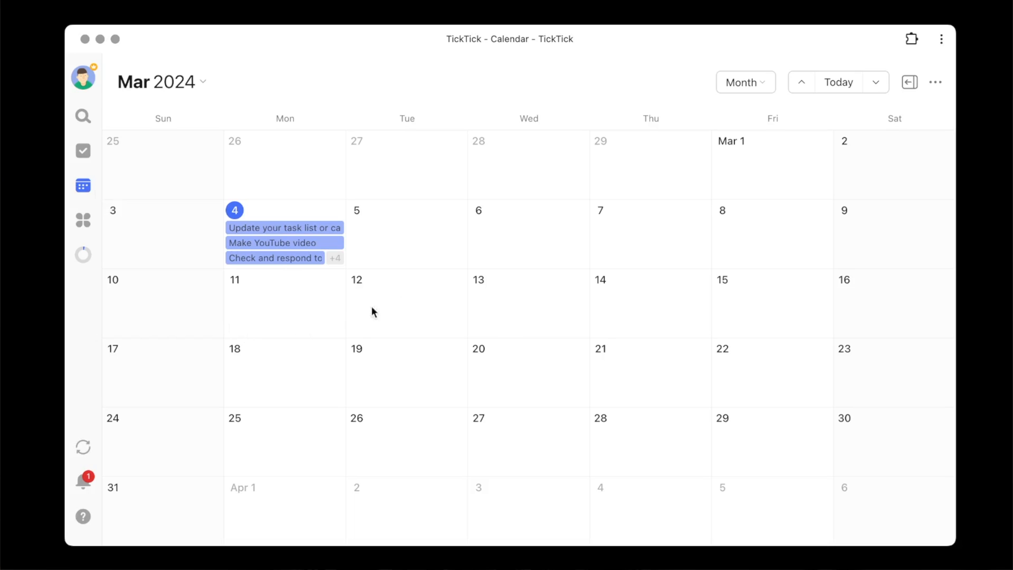
{"action": "left_click", "coordinate": [742, 83]}
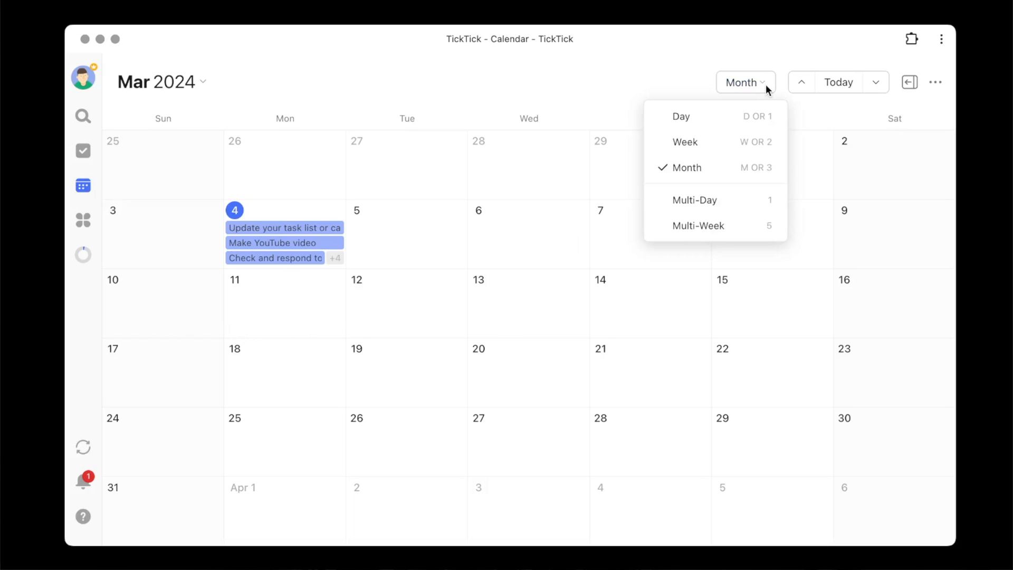
{"action": "left_click", "coordinate": [684, 142]}
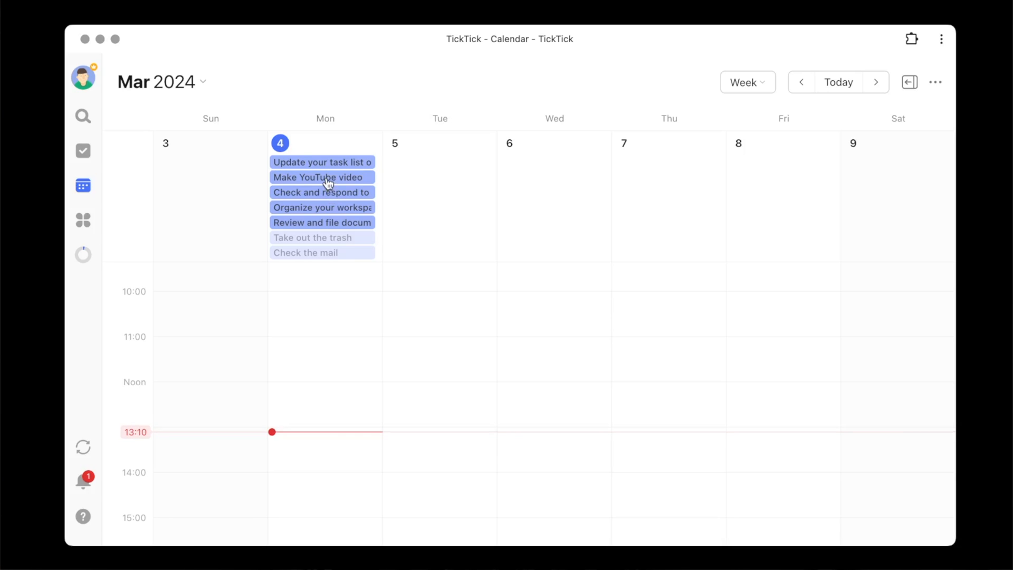
- Time-block Make YouTube video Monday 12:00–13:30 with the task-list update right after
{"action": "left_click_drag", "start_coordinate": [322, 177], "coordinate": [326, 330]}
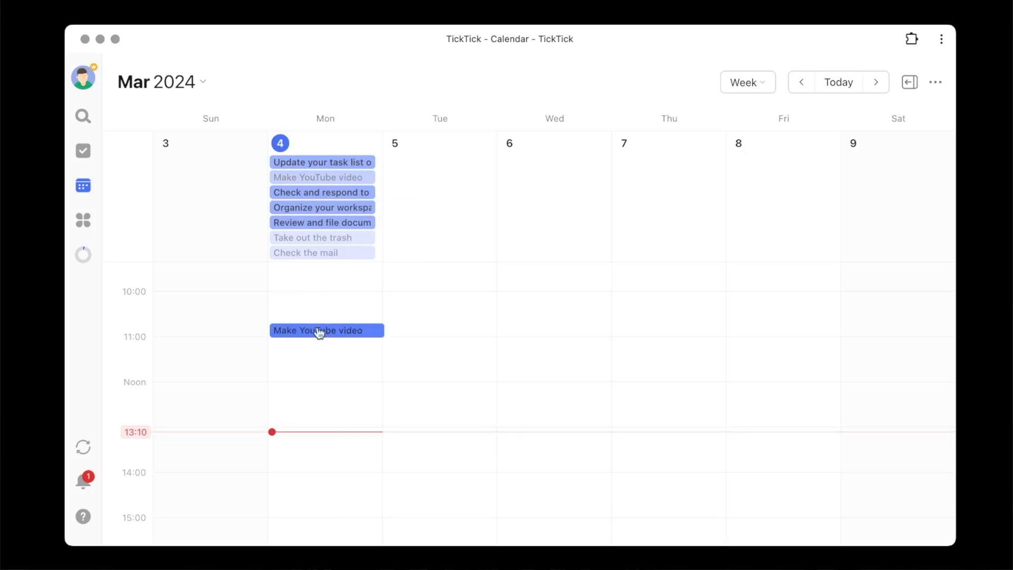
{"action": "left_click_drag", "start_coordinate": [326, 331], "coordinate": [326, 386]}
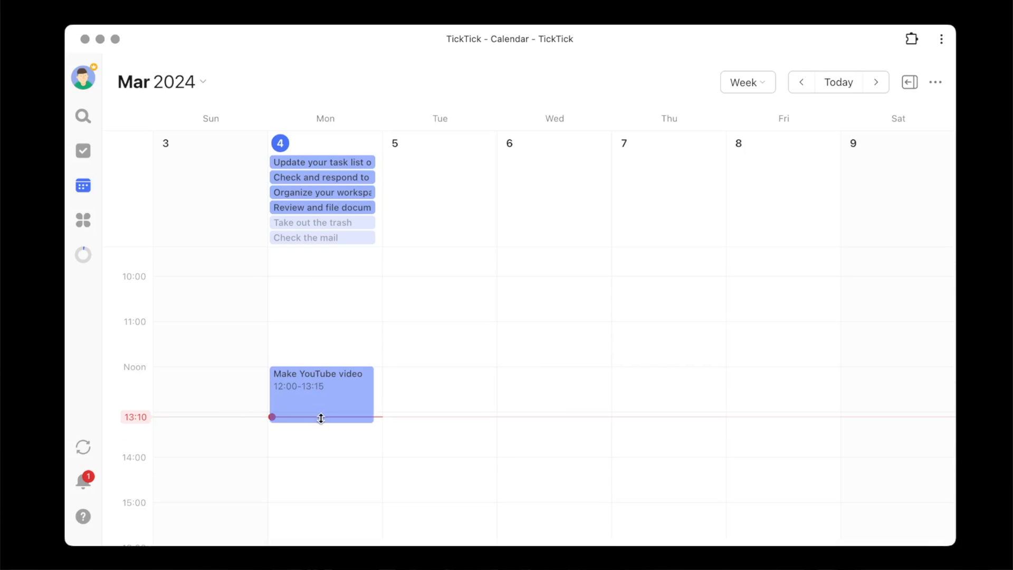
{"action": "left_click_drag", "start_coordinate": [321, 418], "coordinate": [321, 432]}
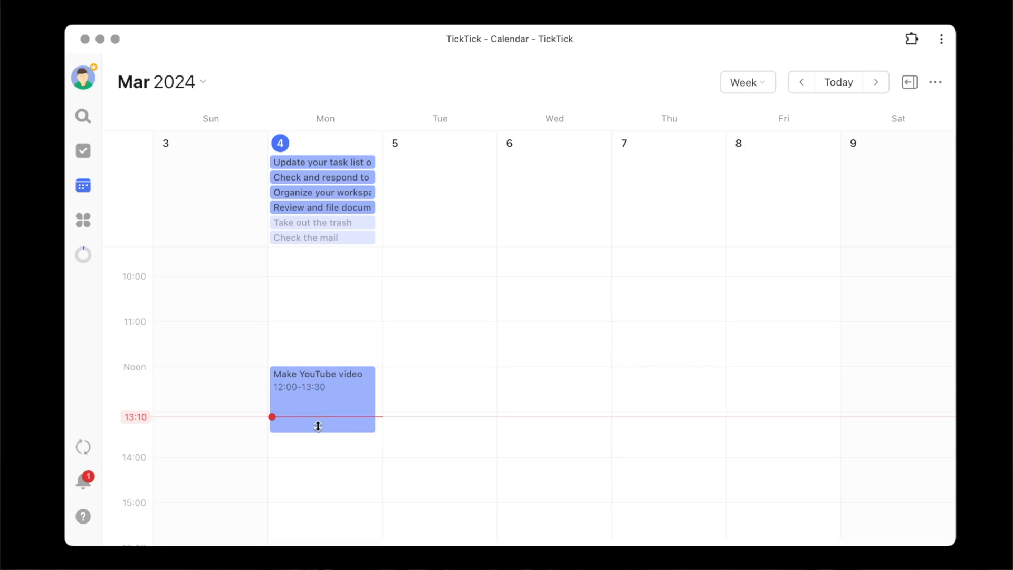
{"action": "mouse_move", "coordinate": [308, 196]}
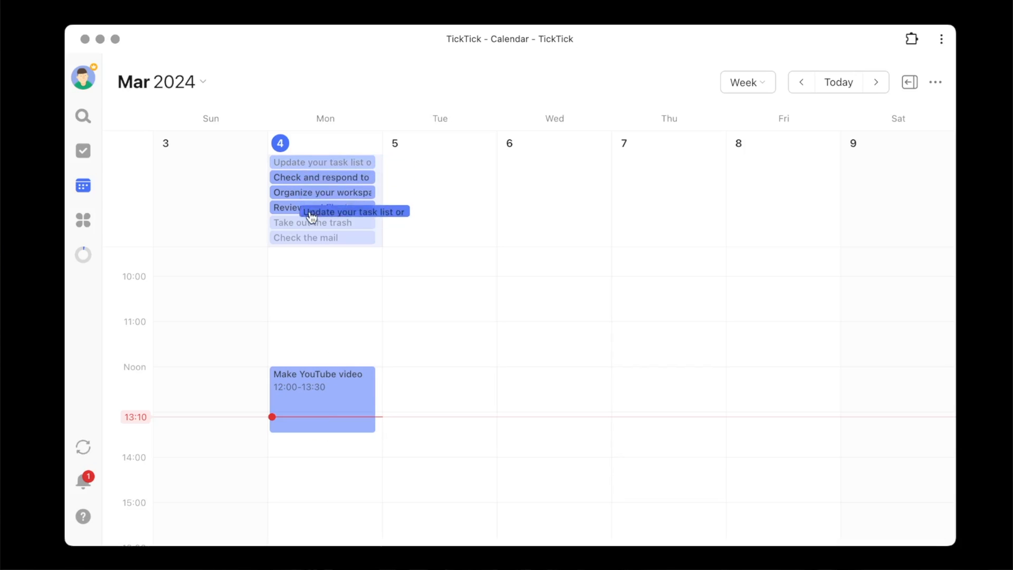
{"action": "left_click_drag", "start_coordinate": [323, 211], "coordinate": [326, 439]}
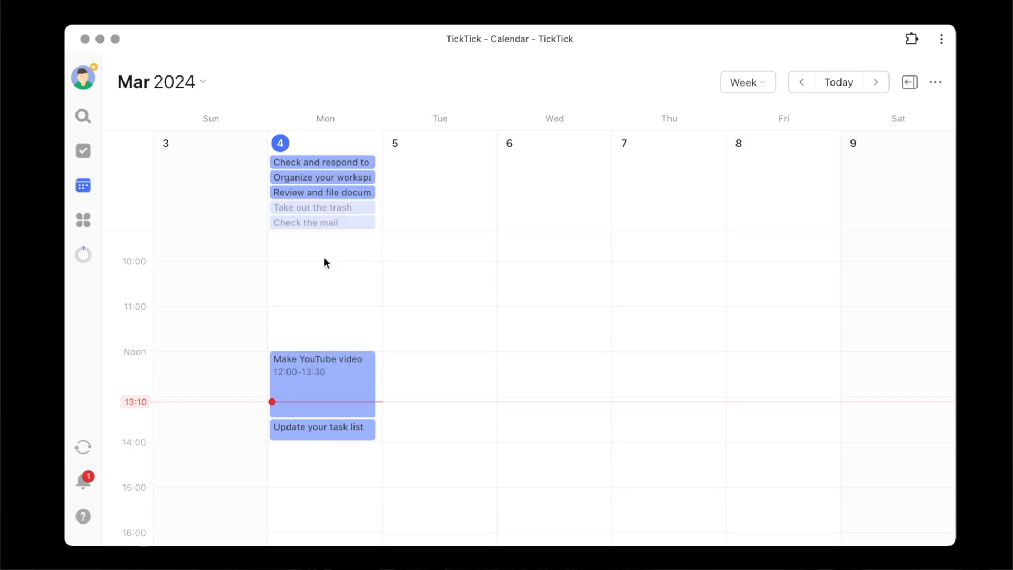
{"action": "mouse_move", "coordinate": [326, 197]}
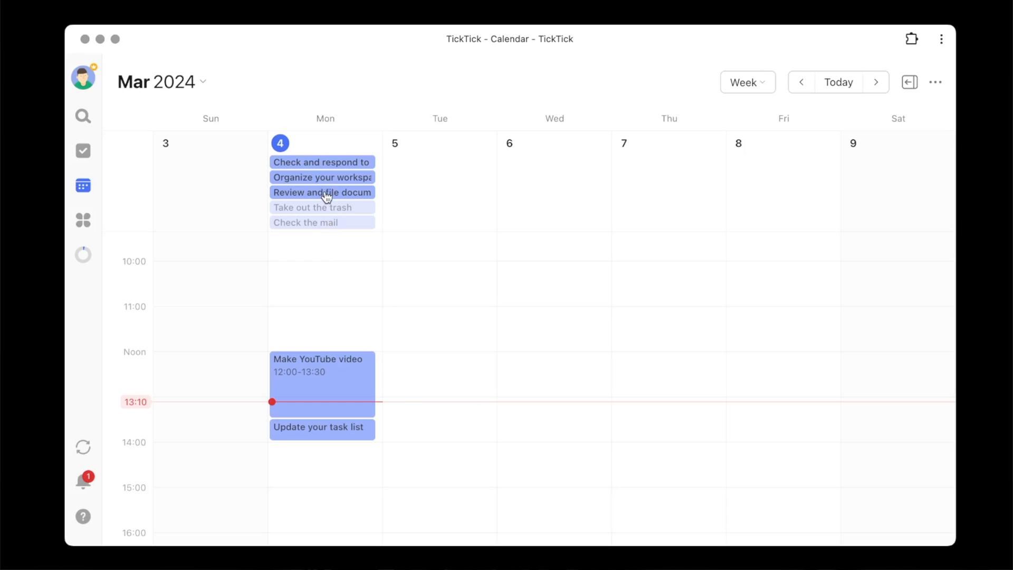
- Schedule 'Review and file documents' on Tuesday 09:45 and extend it to 12:00
{"action": "left_click_drag", "start_coordinate": [322, 192], "coordinate": [326, 278]}
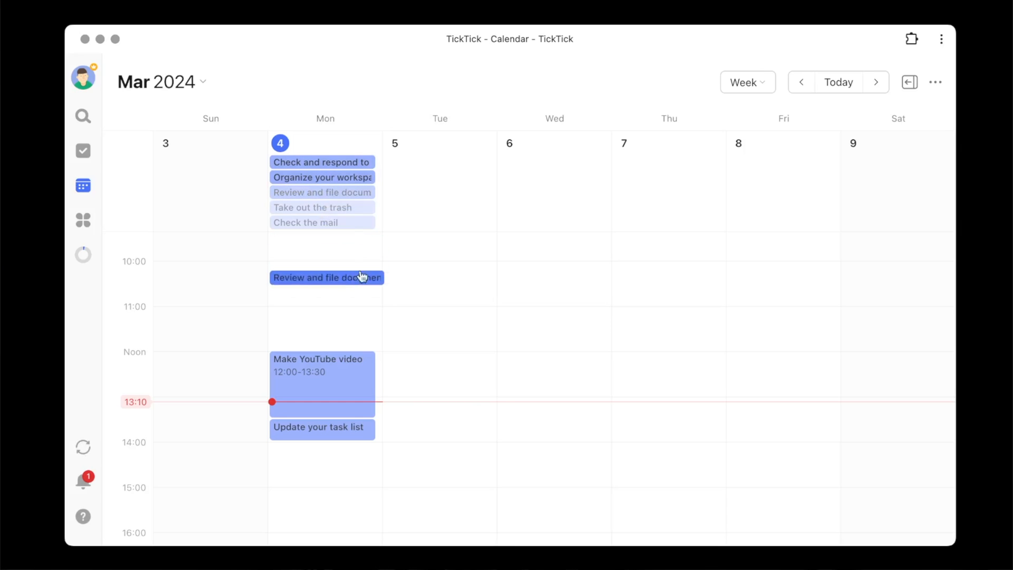
{"action": "left_click_drag", "start_coordinate": [326, 277], "coordinate": [441, 255]}
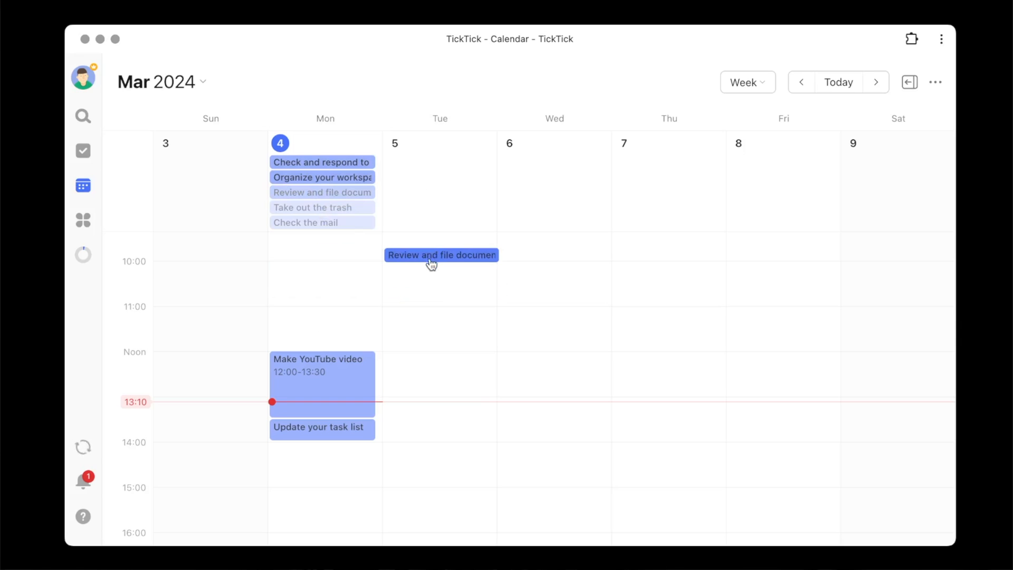
{"action": "scroll", "scroll_direction": "down", "scroll_amount": 3}
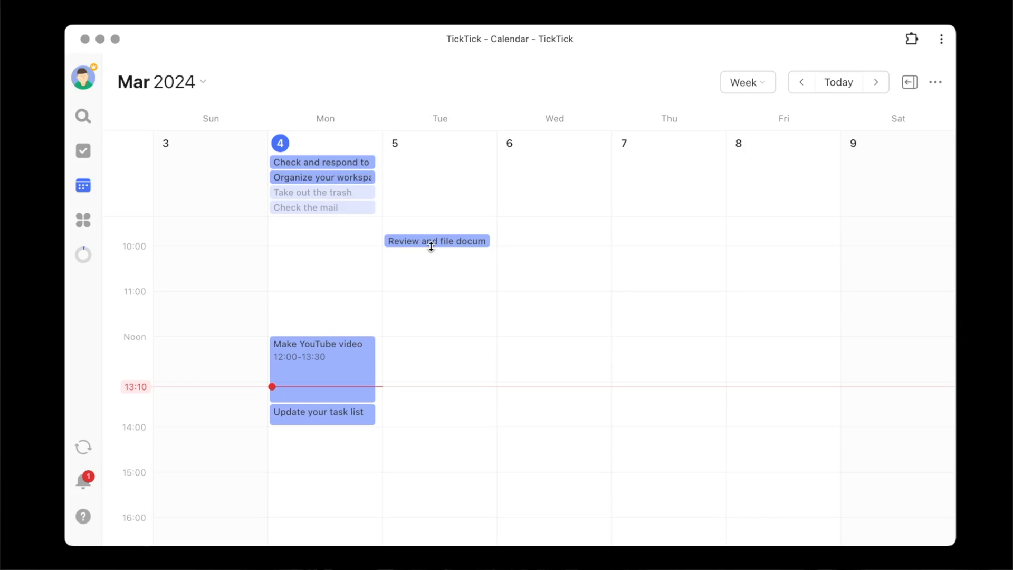
{"action": "left_click", "coordinate": [436, 241]}
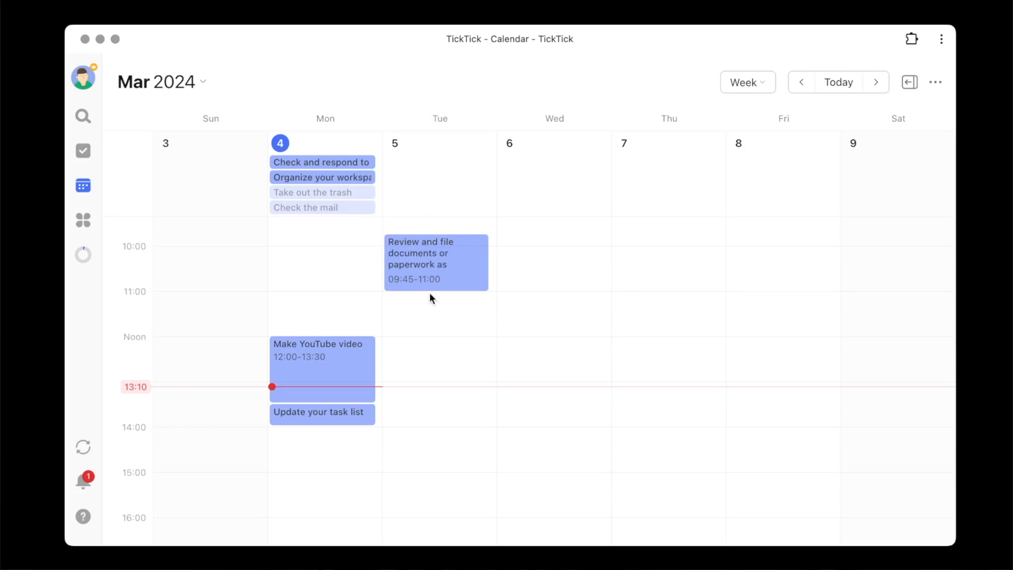
{"action": "left_click_drag", "start_coordinate": [431, 292], "coordinate": [430, 332]}
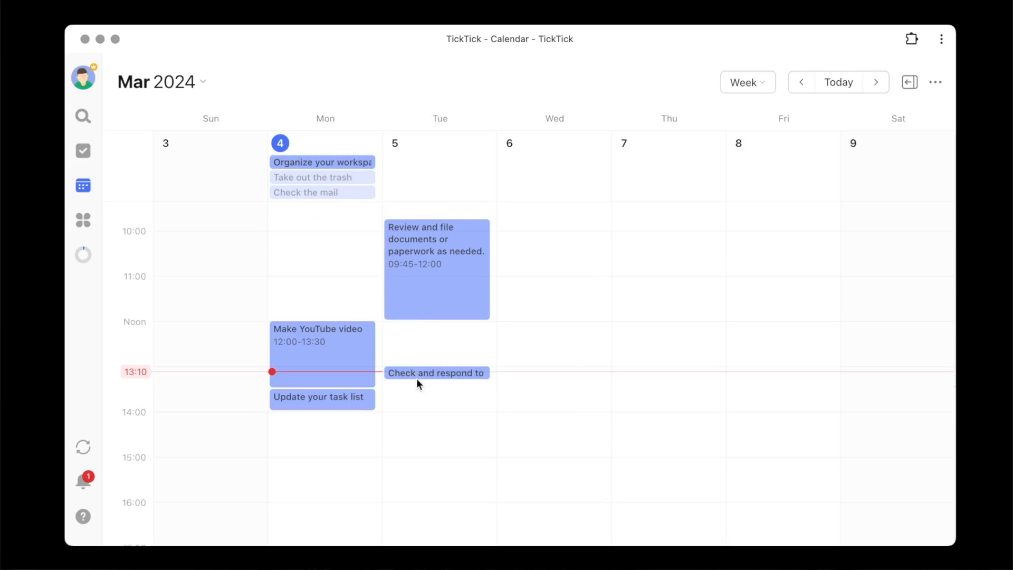
- Lengthen 'Check and respond to emails' on Tuesday to 13:00–14:30
{"action": "left_click_drag", "start_coordinate": [419, 378], "coordinate": [419, 427]}
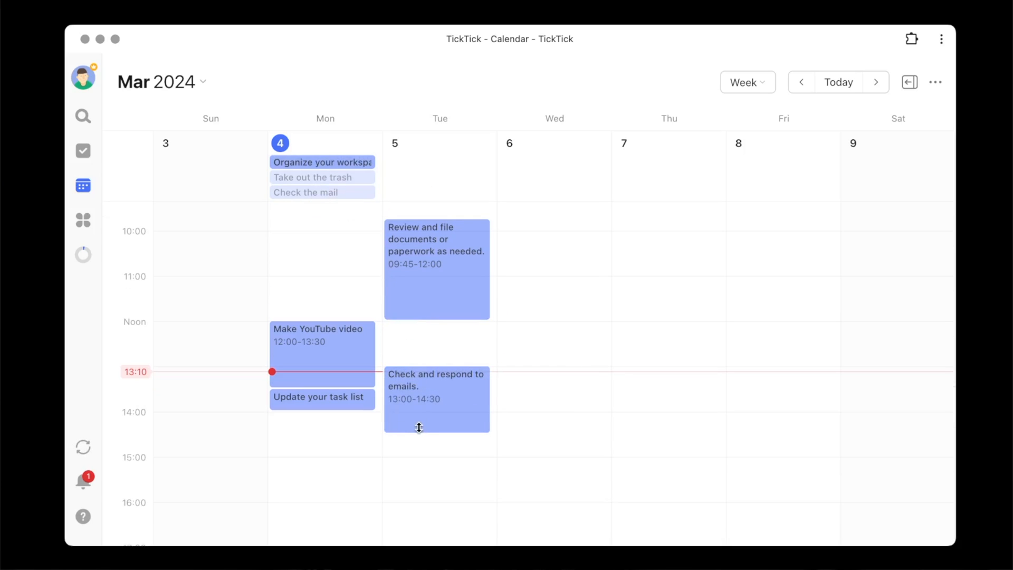
{"action": "mouse_move", "coordinate": [521, 496]}
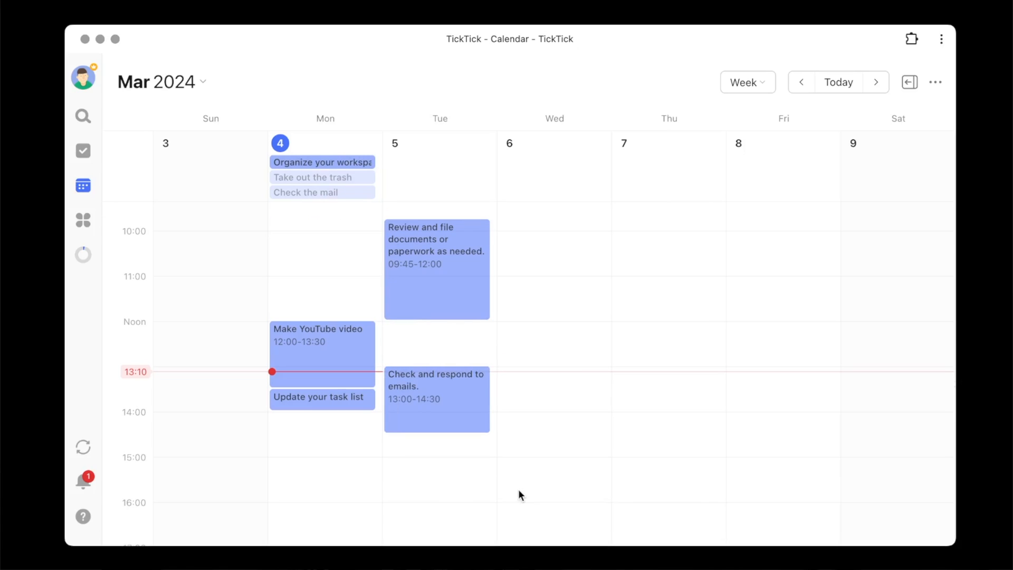